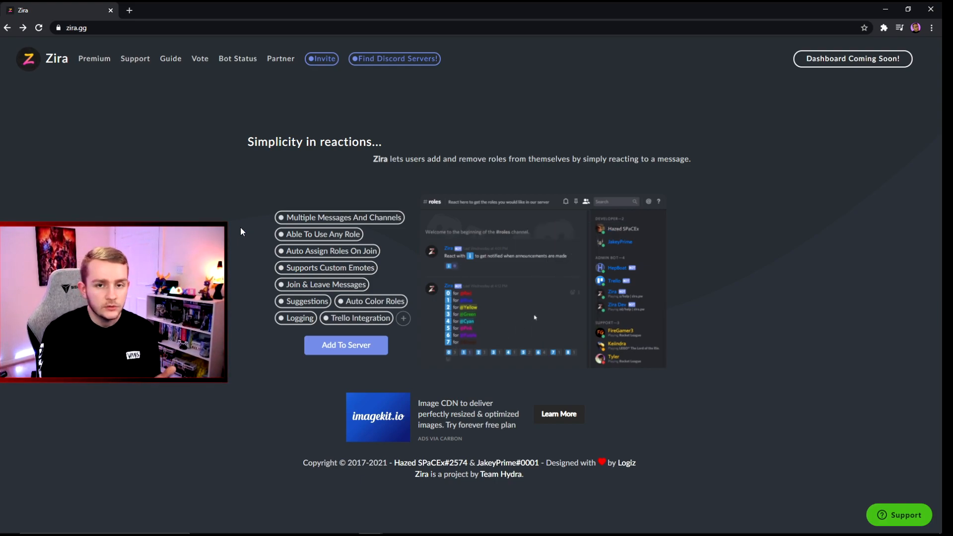
Start adding the Zira bot to a server from the zira.gg Add To Server button
left_click(346, 344)
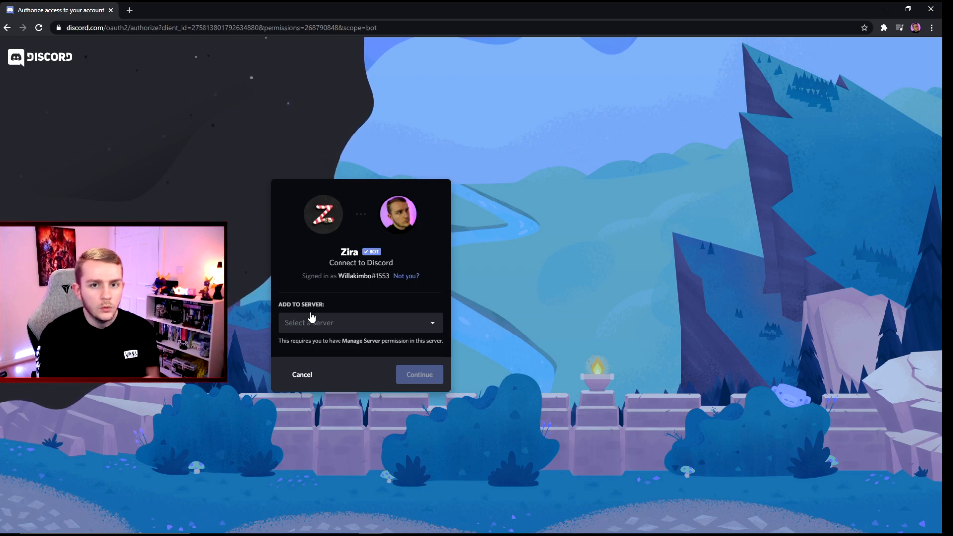
mouse_move(309, 313)
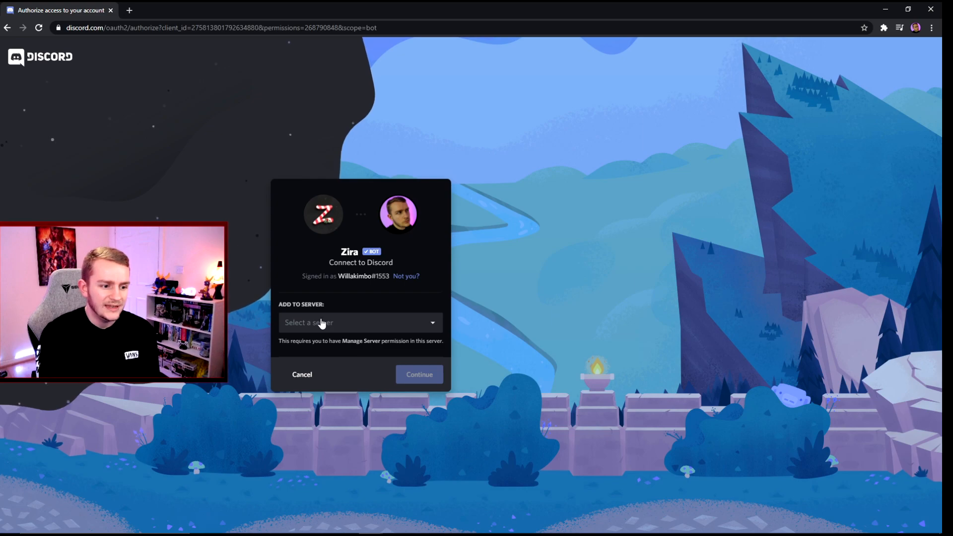
Choose The Bean Room as the target server and continue to Zira's permission list
left_click(360, 322)
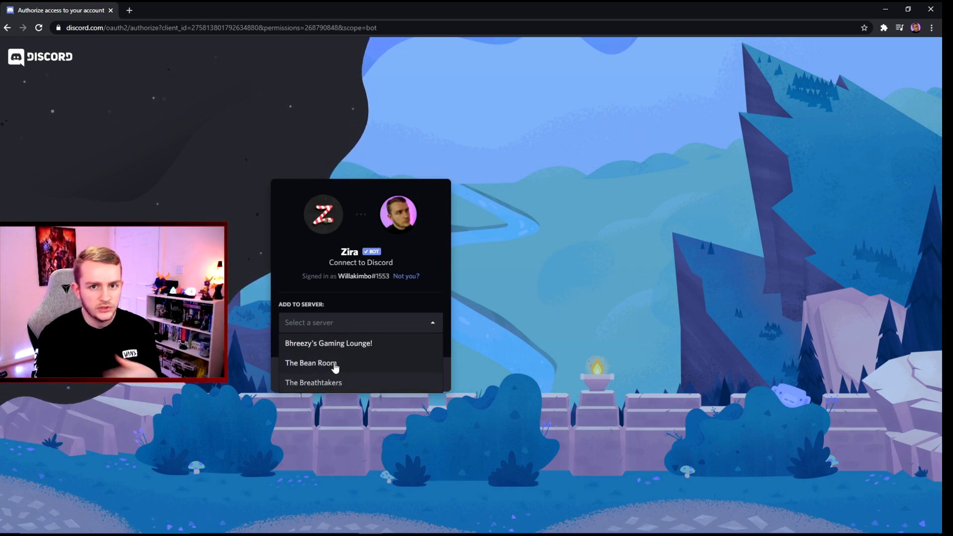
left_click(311, 363)
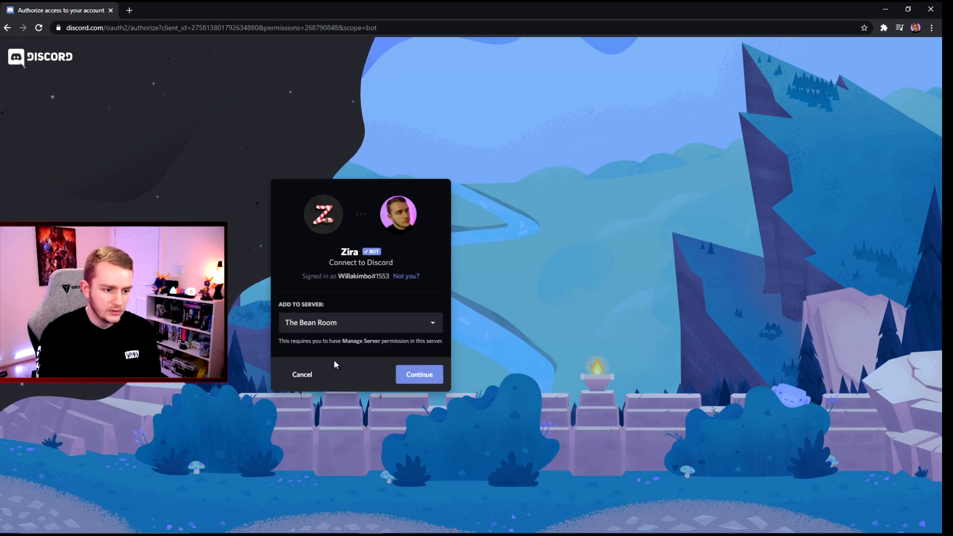
left_click(417, 374)
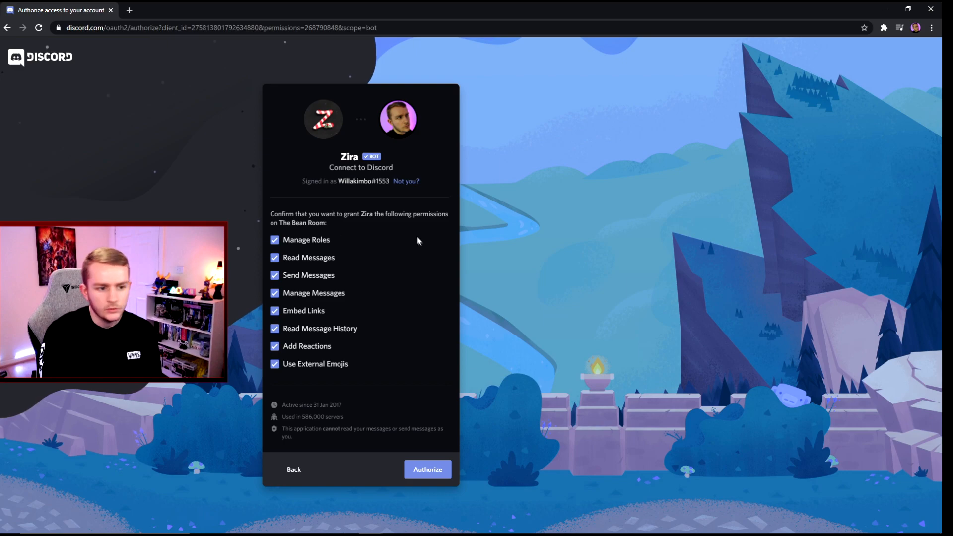
mouse_move(386, 447)
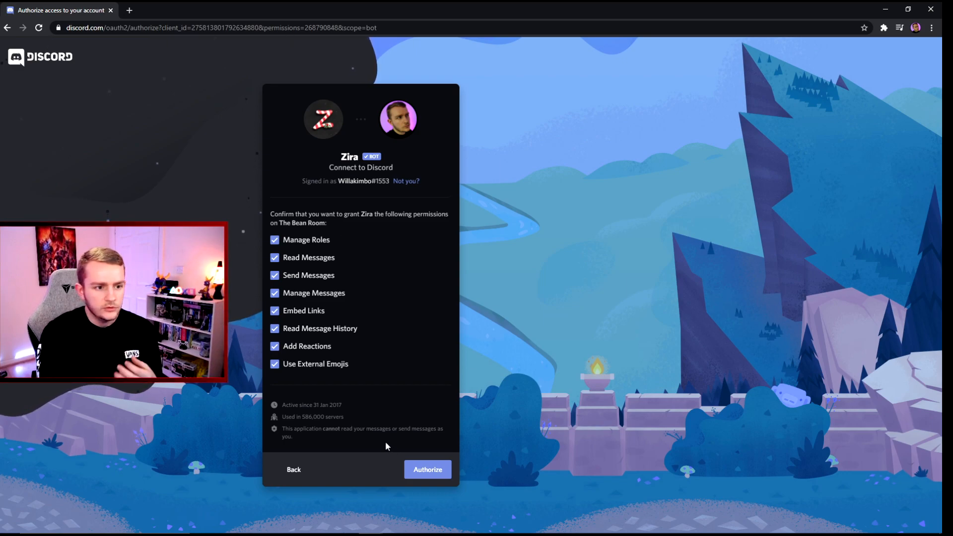
mouse_move(382, 447)
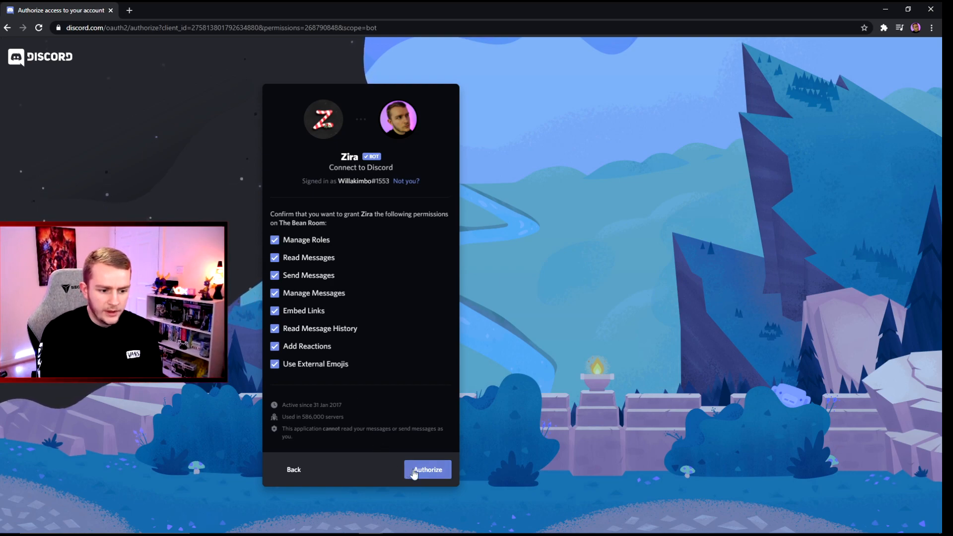
Authorize Zira's permissions for The Bean Room and pass the hCaptcha human check
left_click(427, 468)
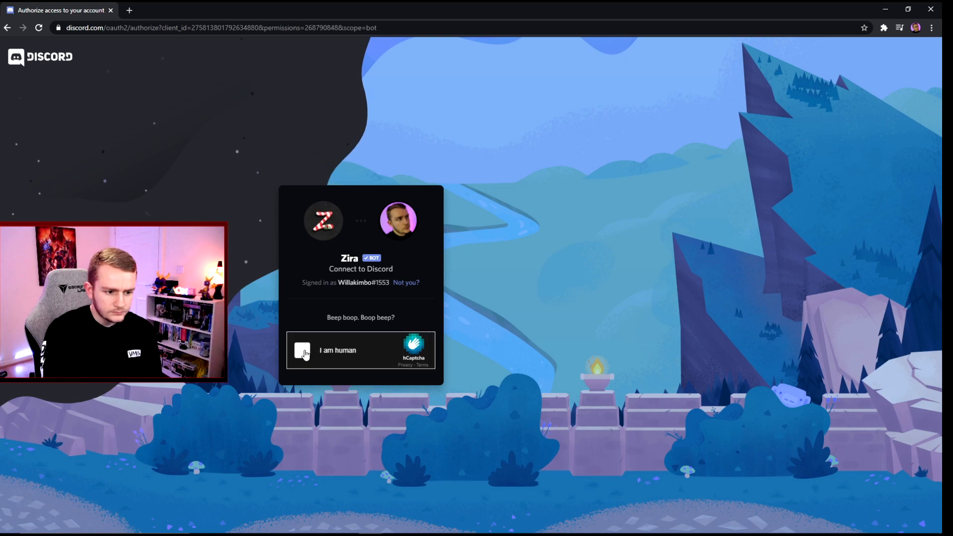
left_click(302, 350)
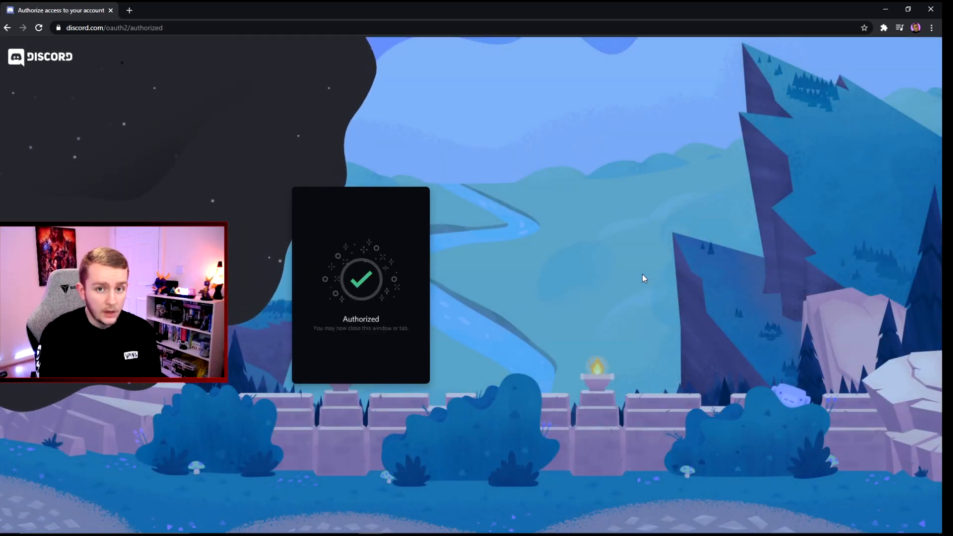
mouse_move(407, 262)
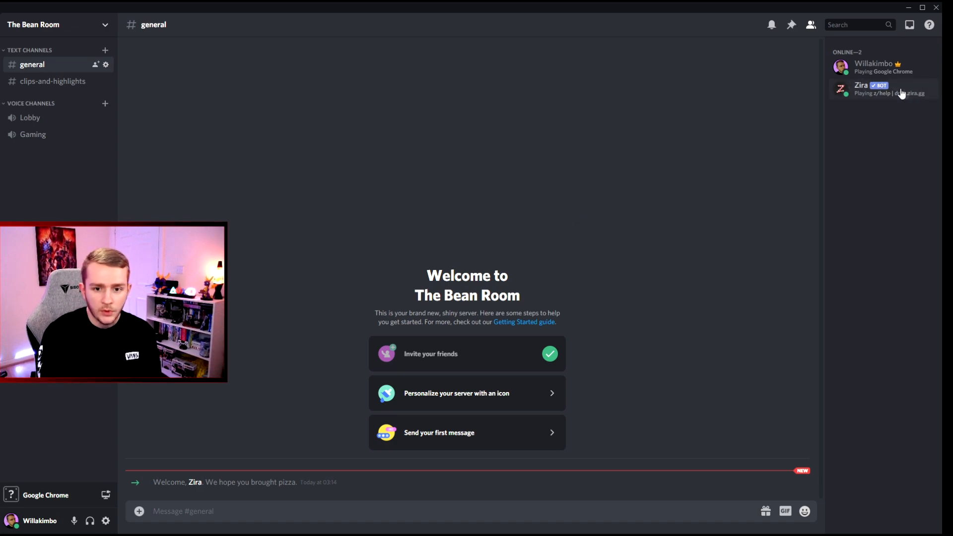
mouse_move(879, 86)
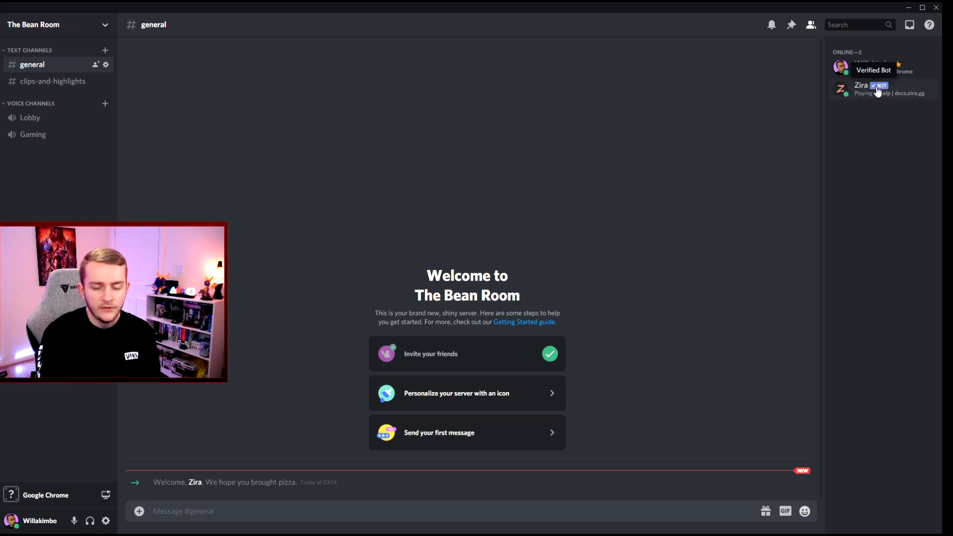
mouse_move(881, 134)
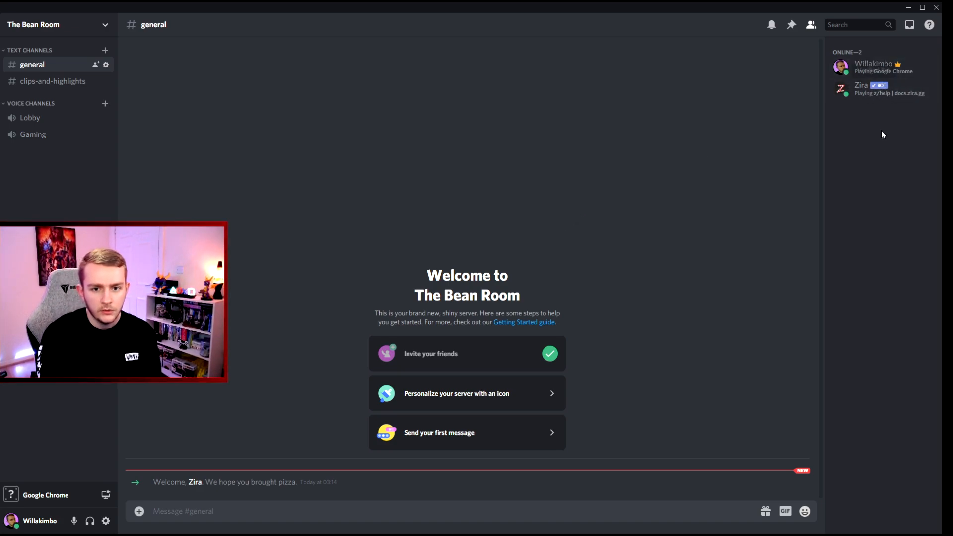
mouse_move(877, 86)
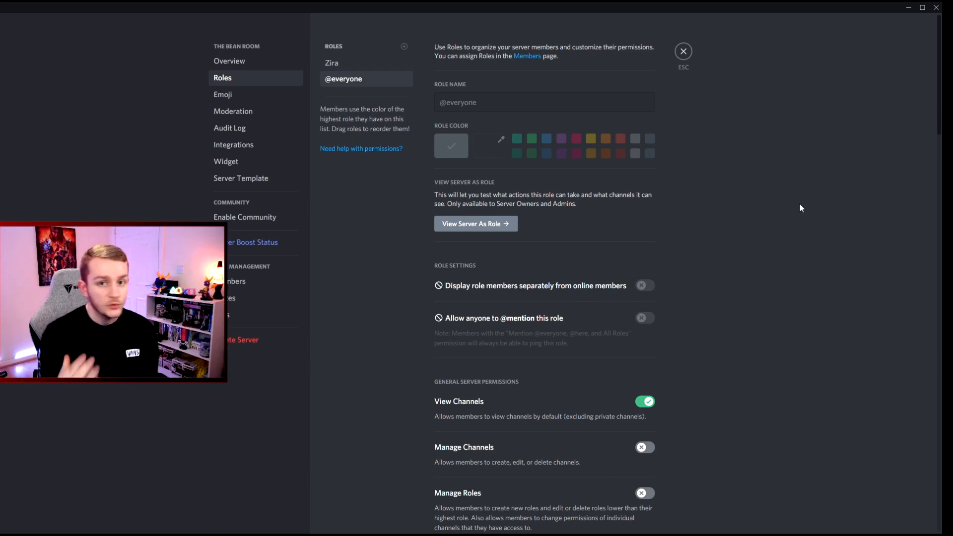
mouse_move(289, 60)
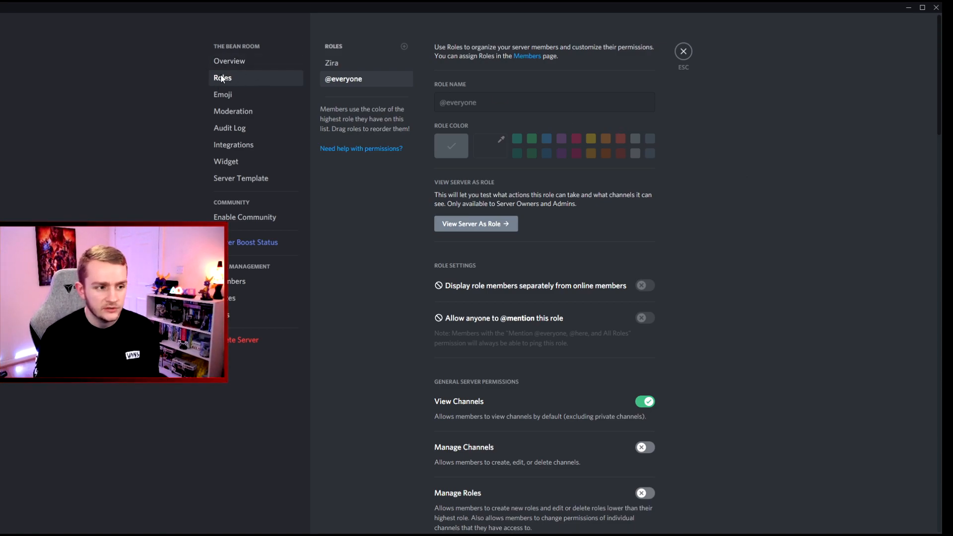
mouse_move(404, 47)
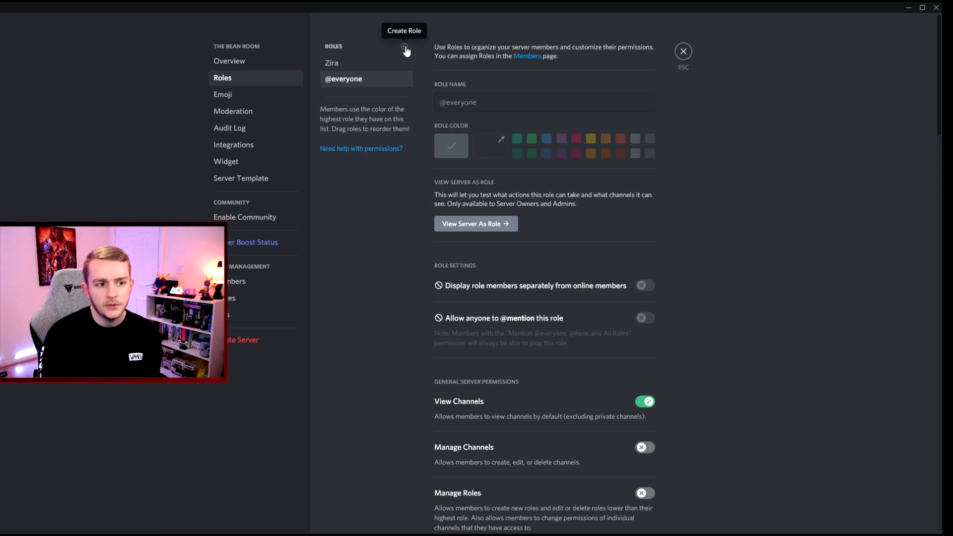
Create Toast, Apple and Lemon roles coloured green, red and yellow, then leave Server Settings
left_click(404, 46)
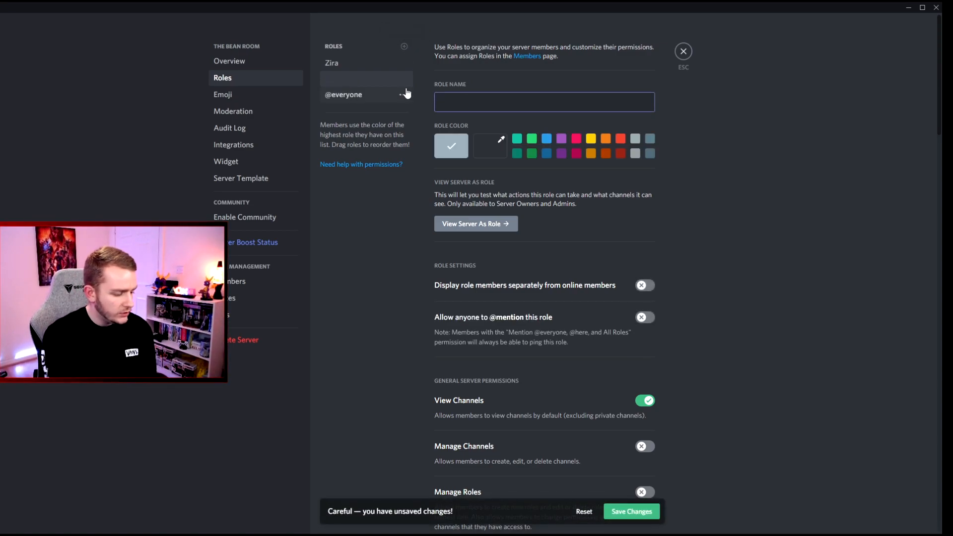
type("Toast")
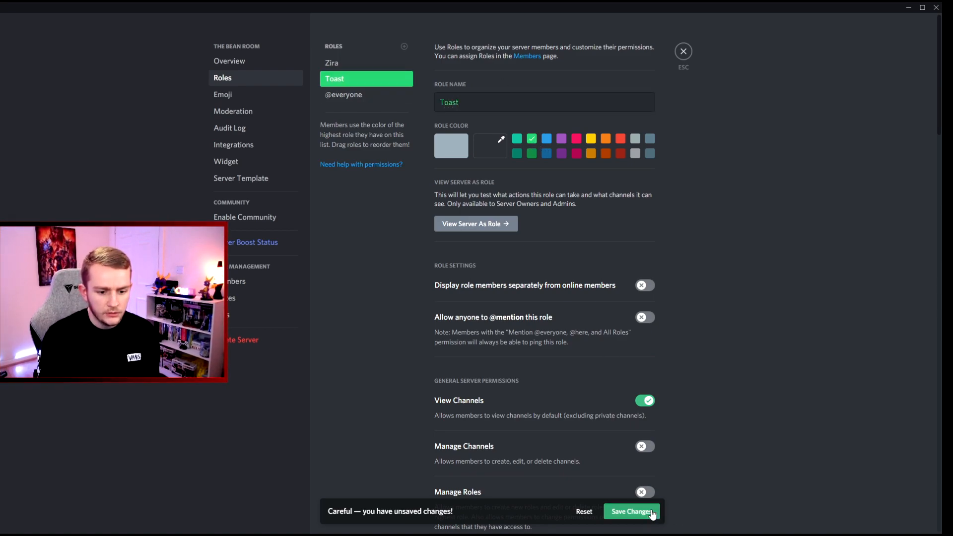
left_click(630, 511)
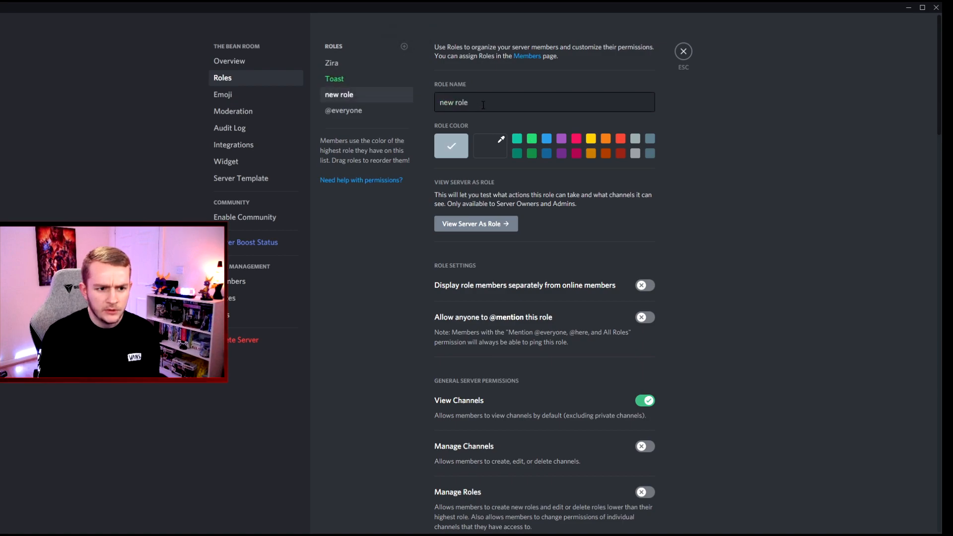
type("A")
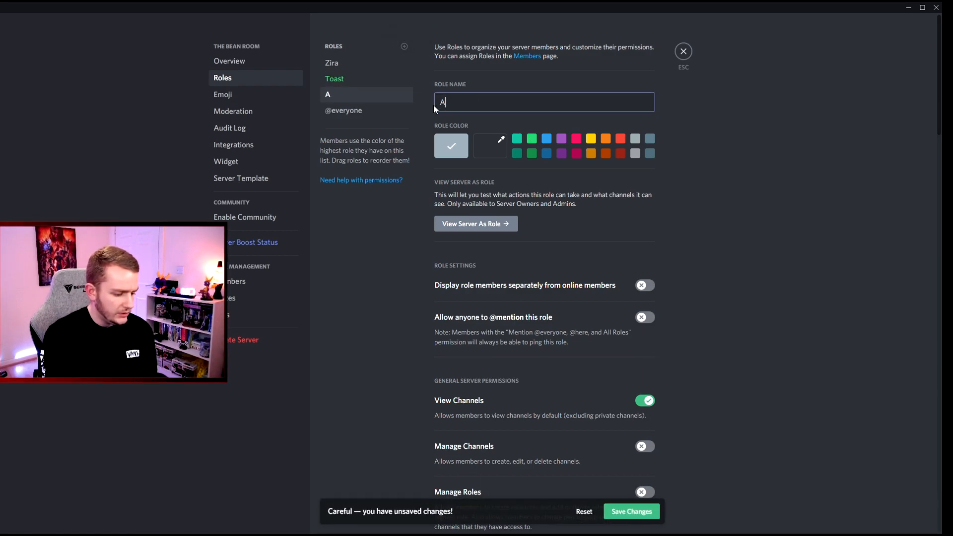
left_click(490, 145)
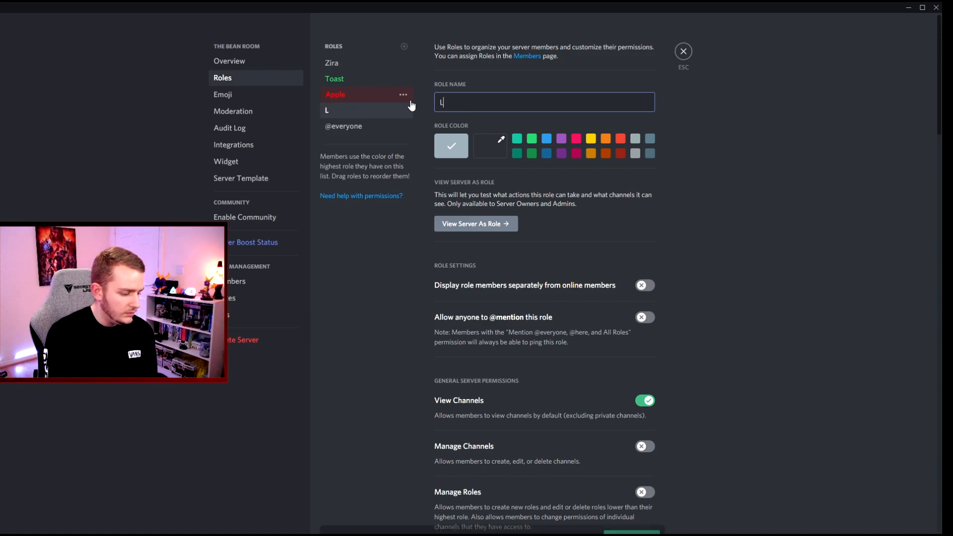
type("emon")
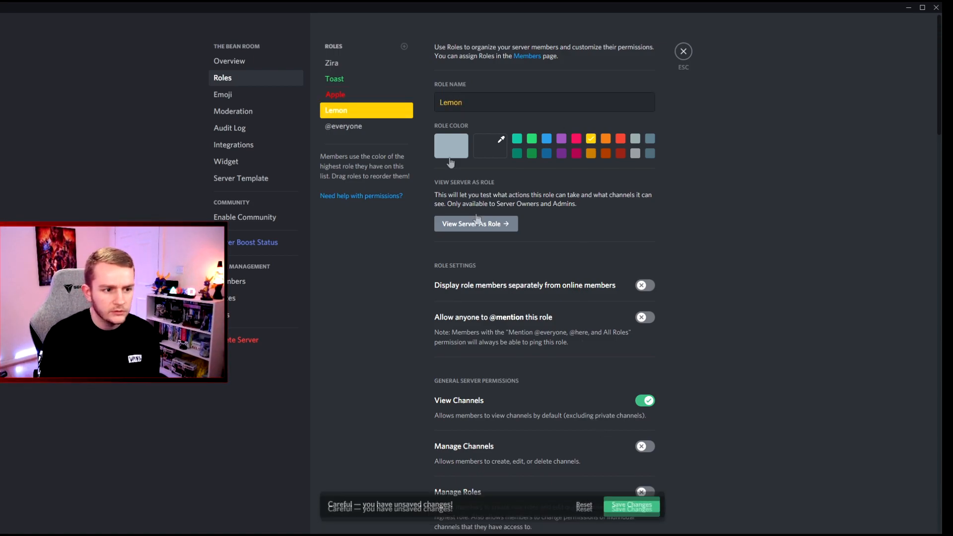
mouse_move(792, 195)
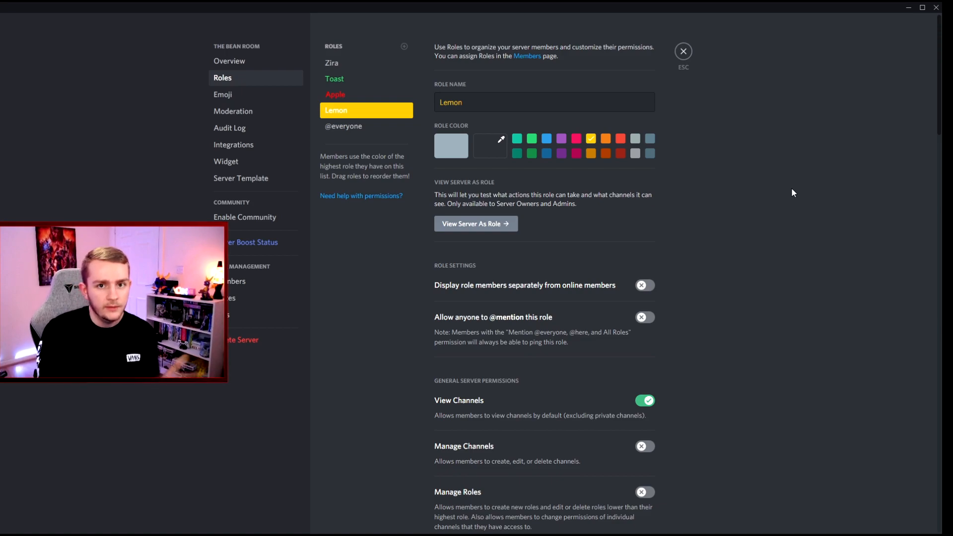
left_click(683, 51)
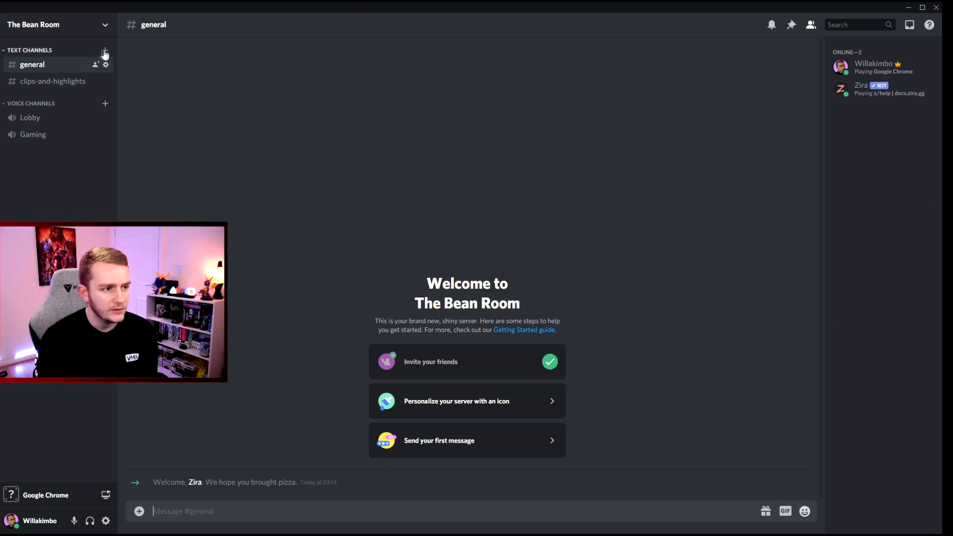
Create a private text channel named bot-setup, skipping member and role selection
left_click(104, 54)
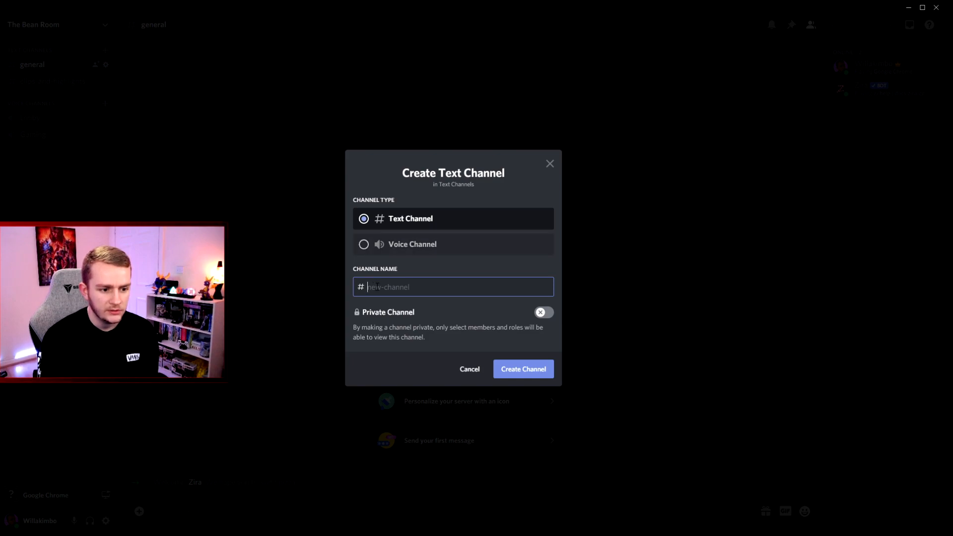
left_click(541, 312)
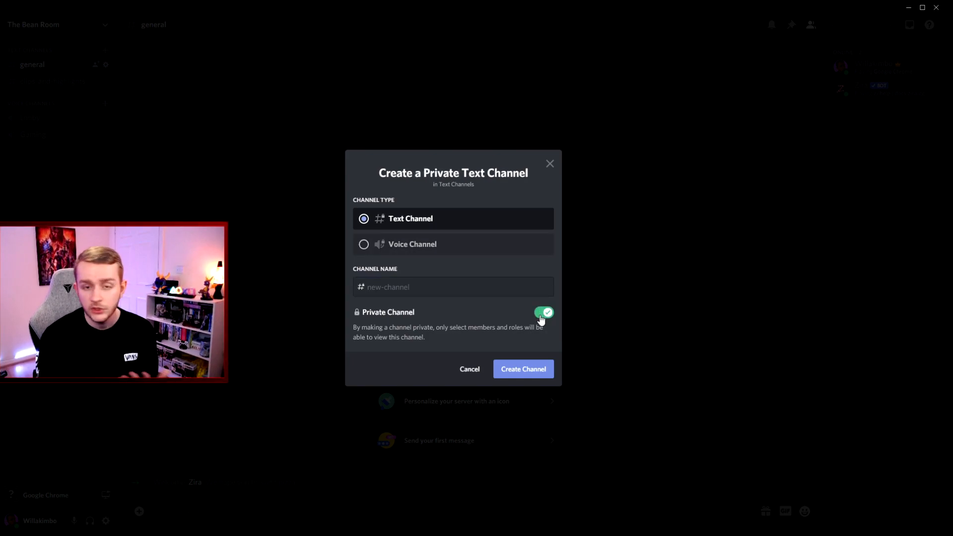
left_click(452, 287)
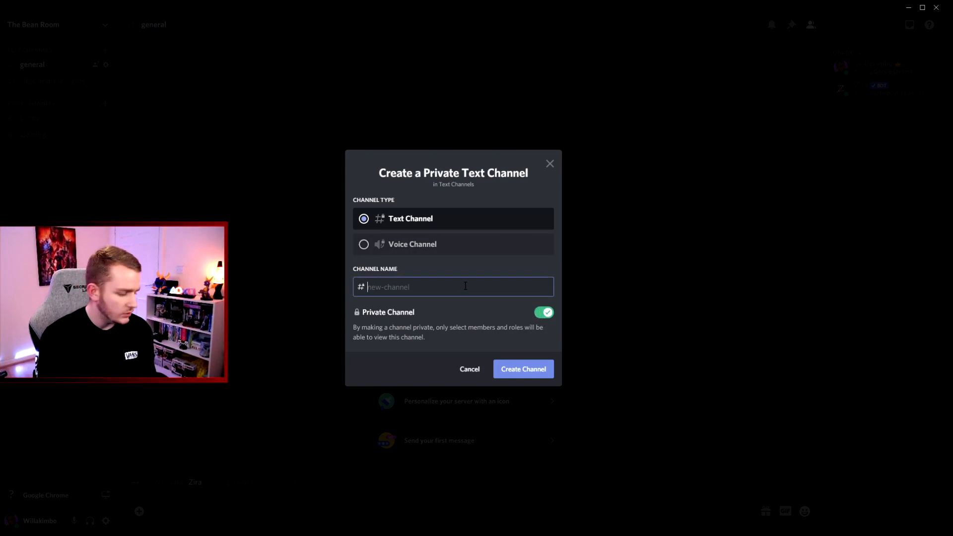
type("bot-setup")
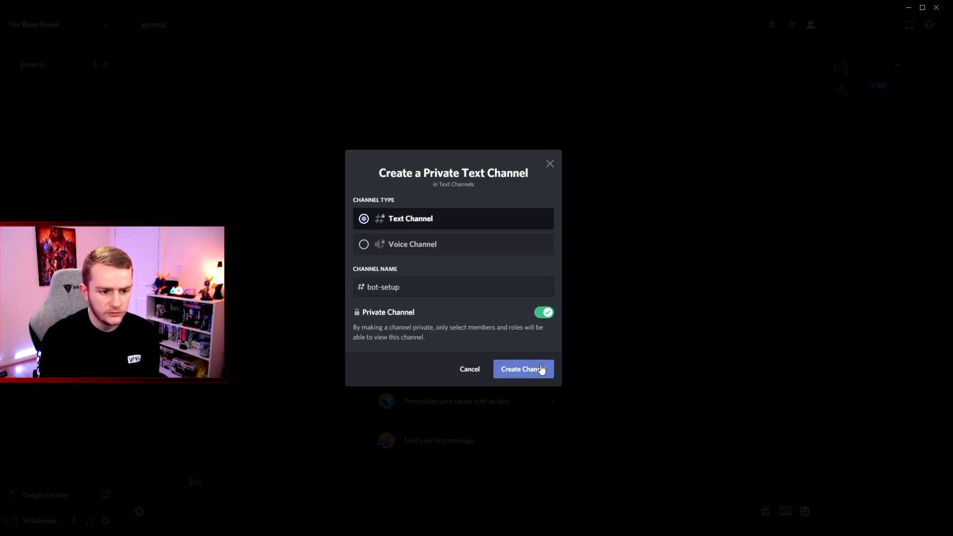
left_click(522, 369)
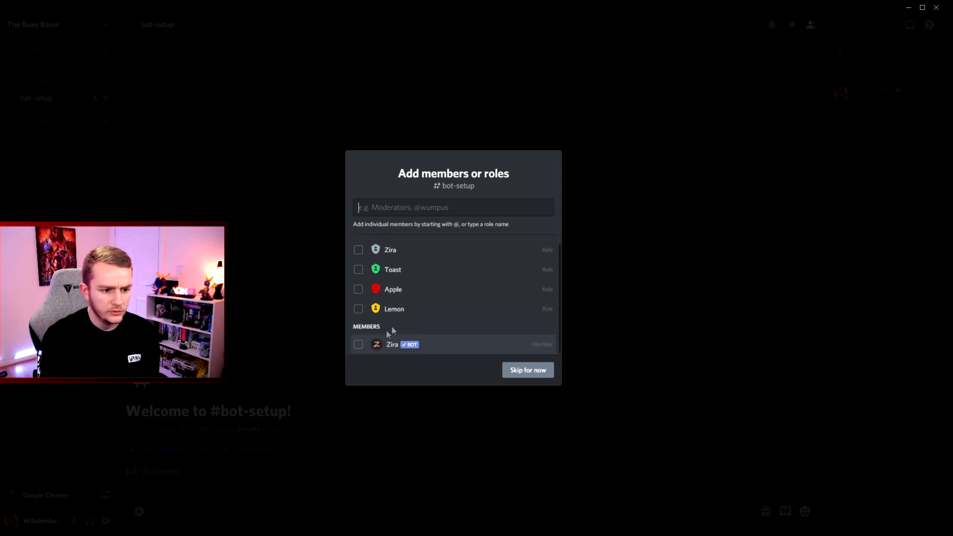
left_click(526, 369)
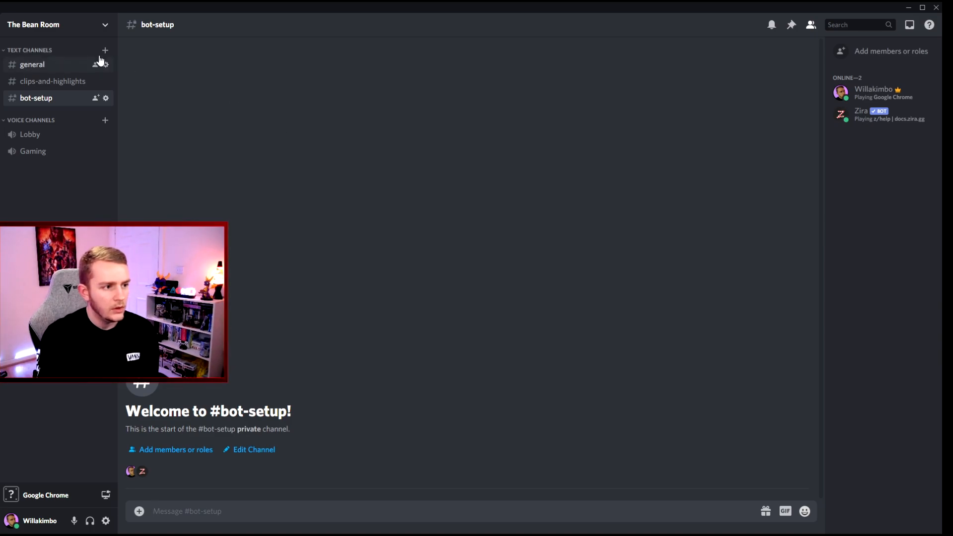
Create a public text channel named roles-assign
left_click(105, 51)
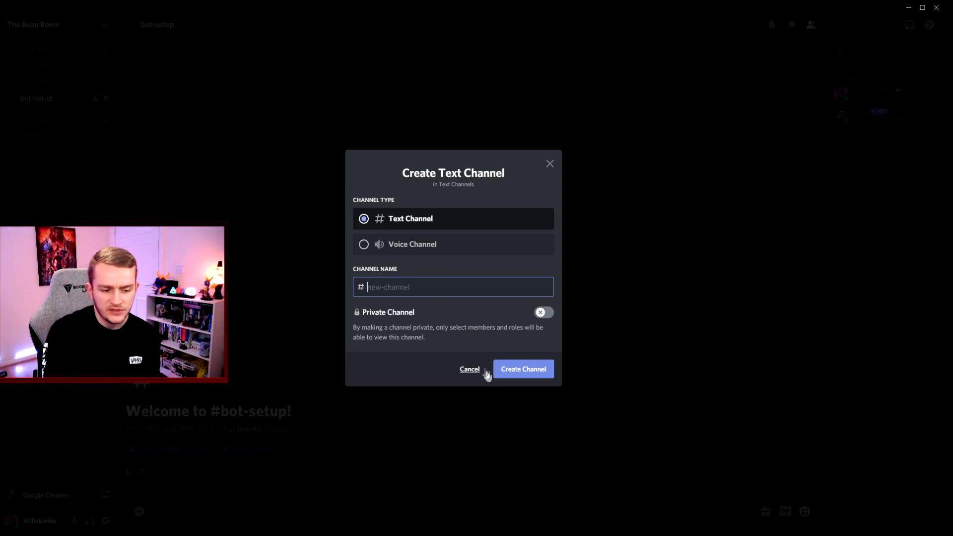
type("role-")
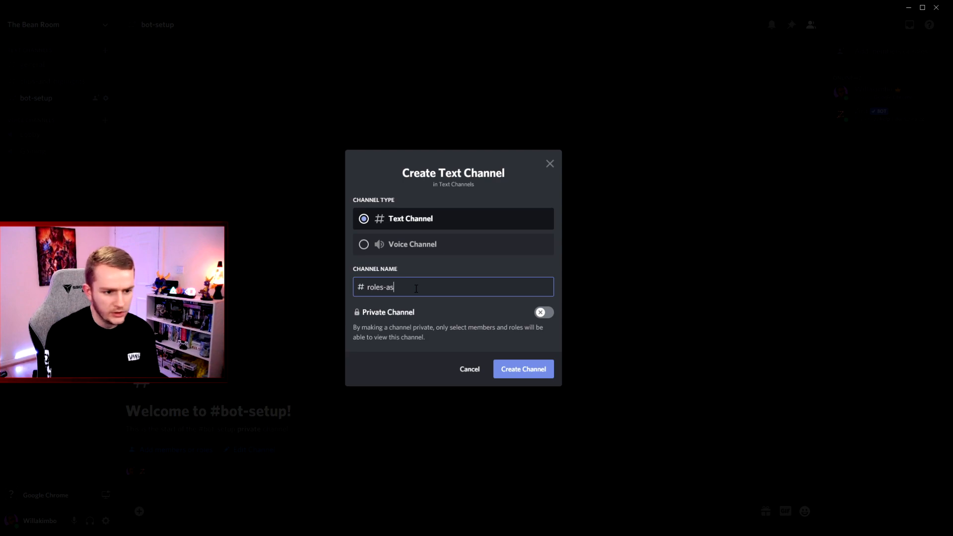
type("sign")
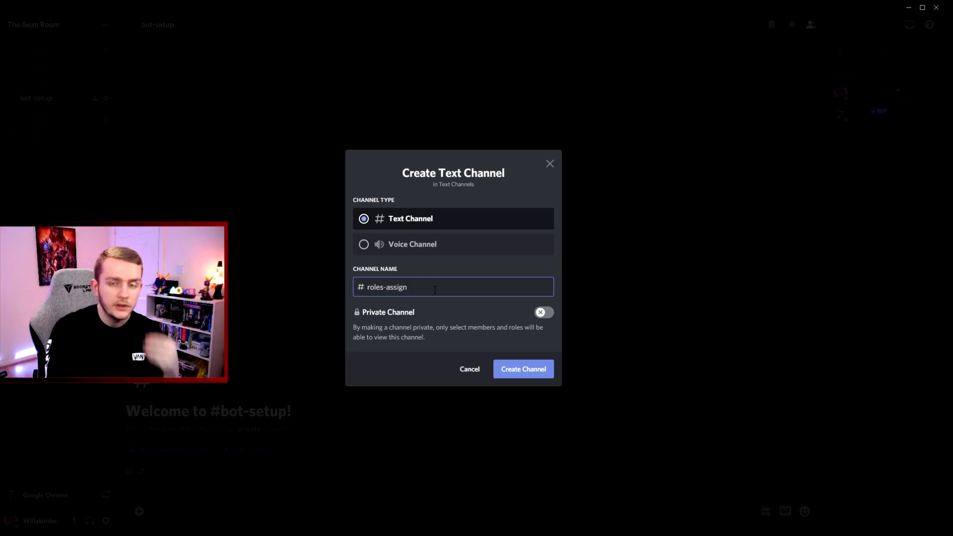
left_click(522, 368)
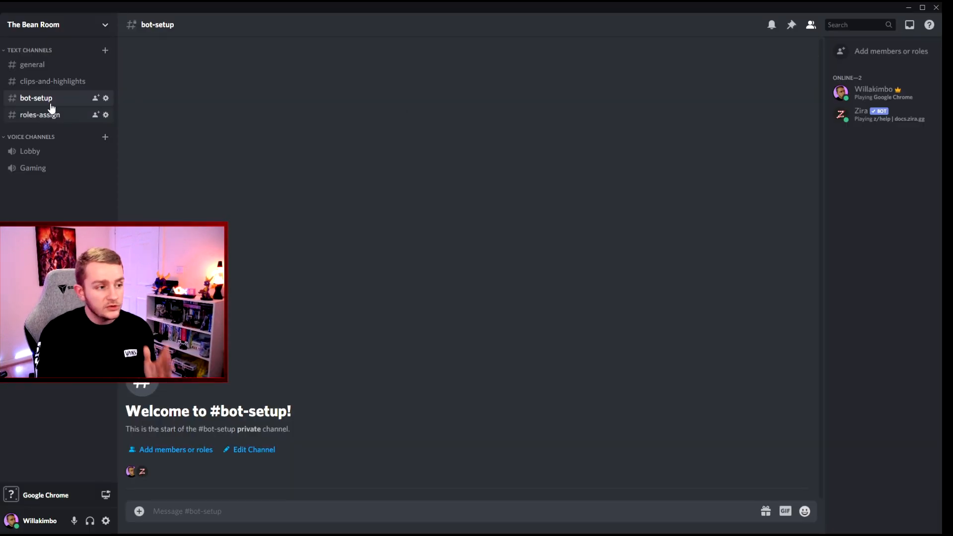
mouse_move(400, 138)
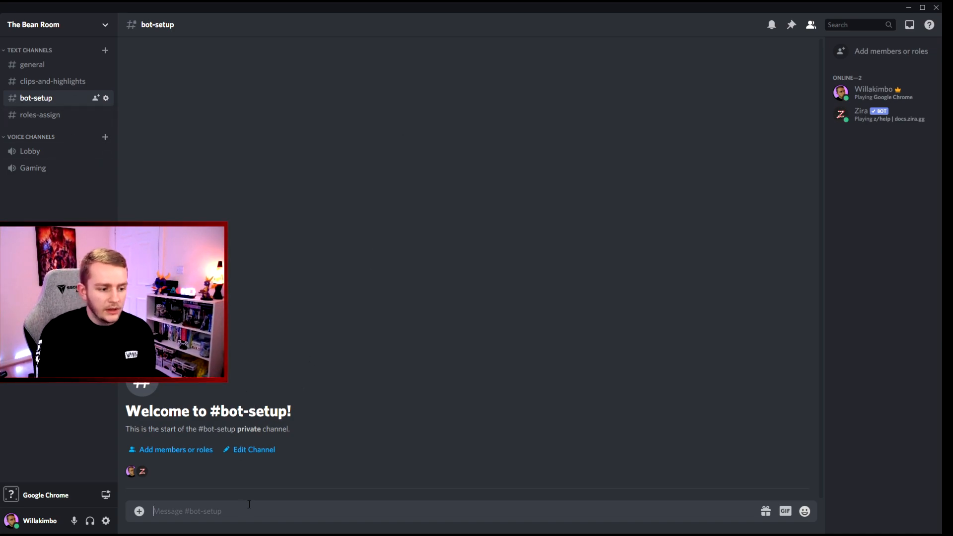
Send z/channel in bot-setup and reply with #roles-assign to make it Zira's active channel
type("z")
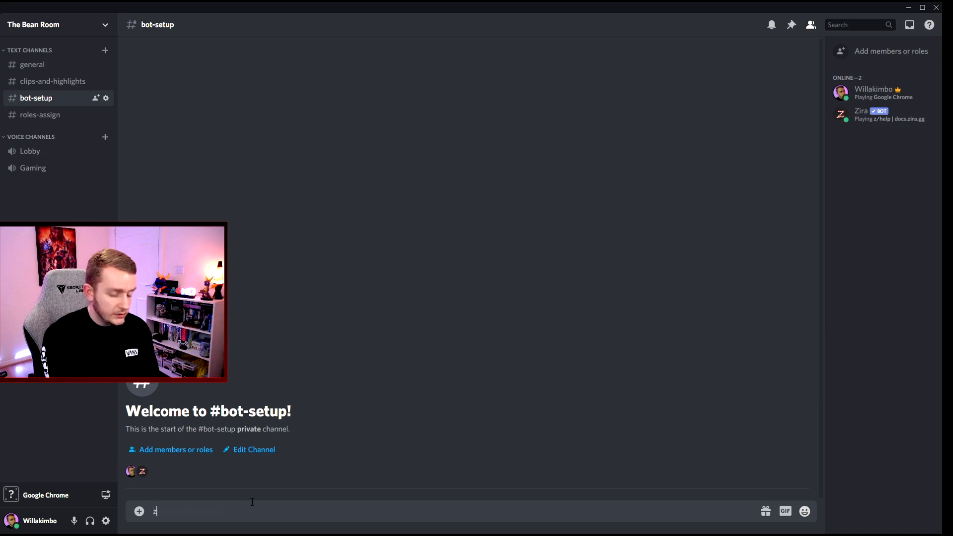
type("/chann")
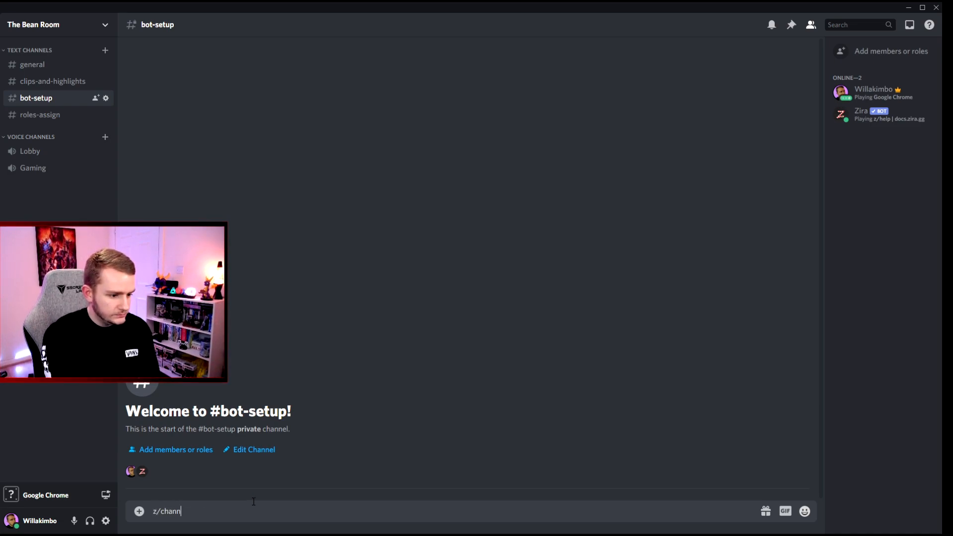
type("el")
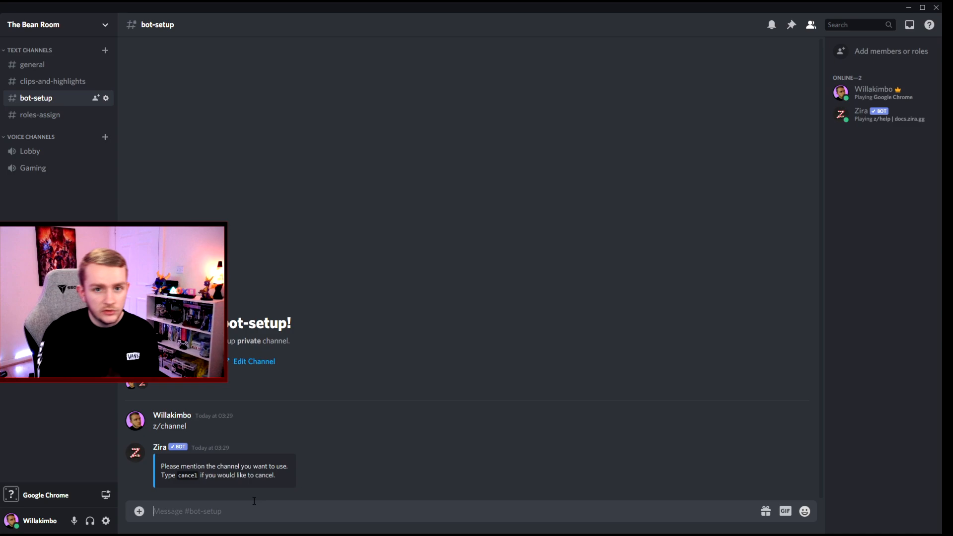
mouse_move(180, 454)
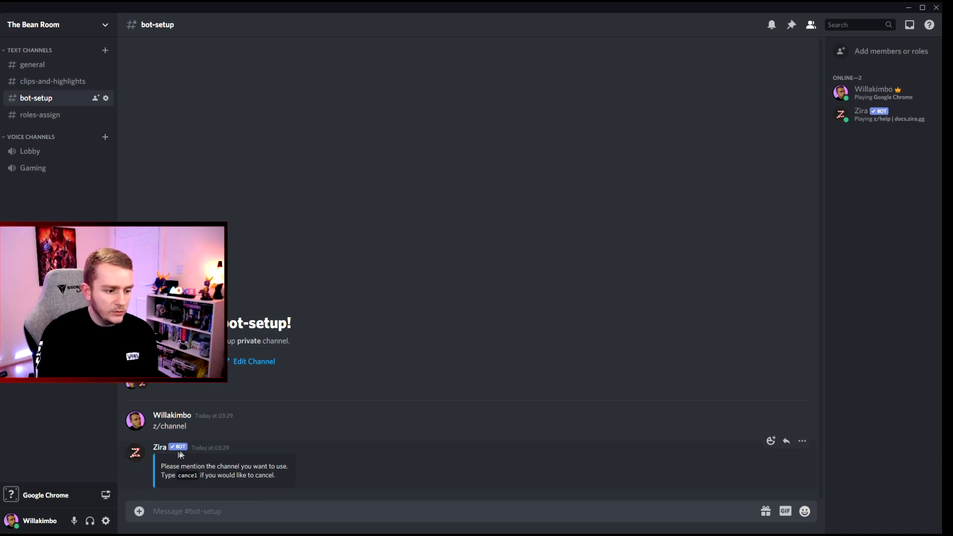
mouse_move(280, 342)
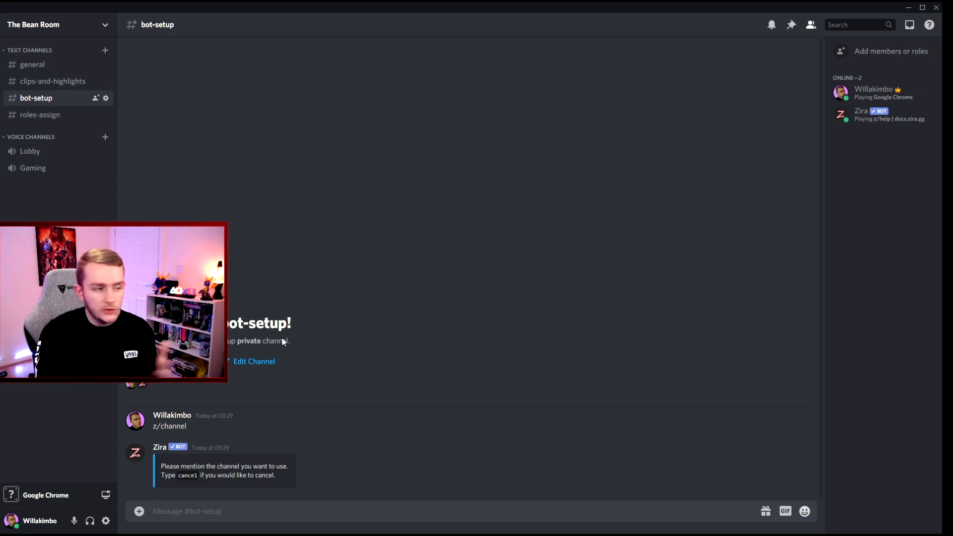
mouse_move(278, 423)
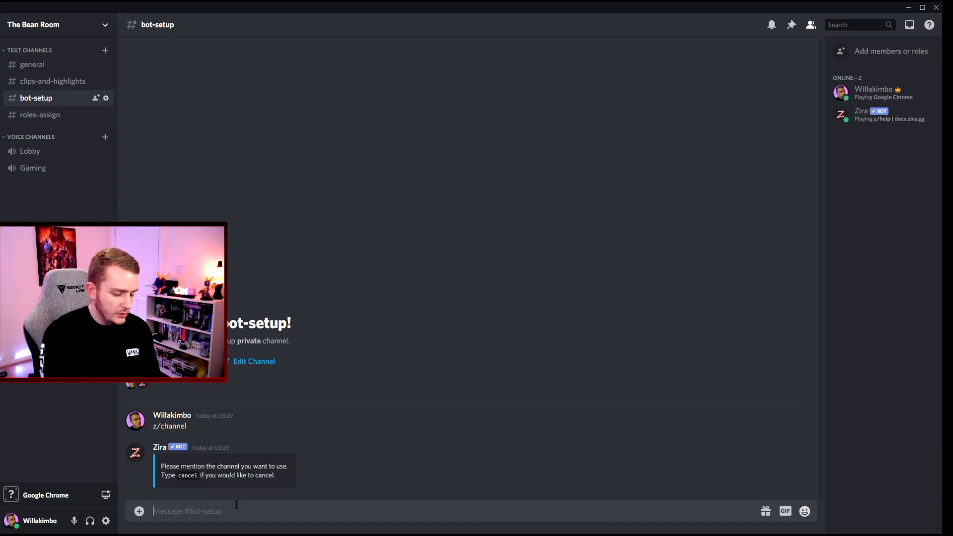
type("#roles-assign")
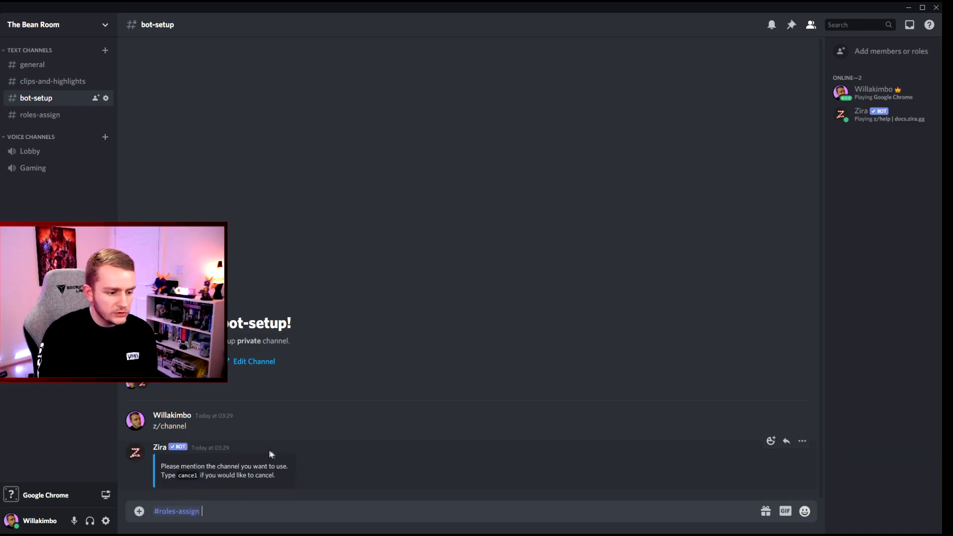
key("Return")
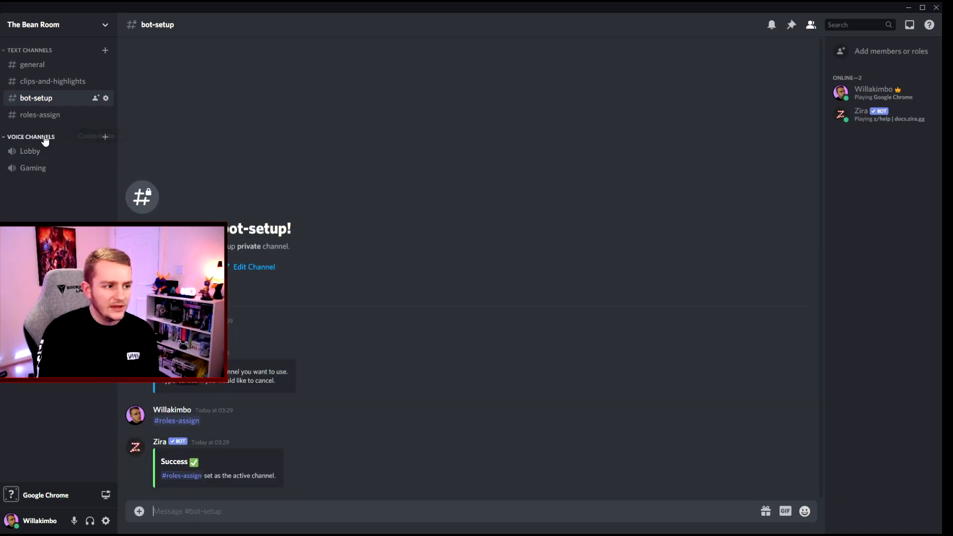
mouse_move(311, 139)
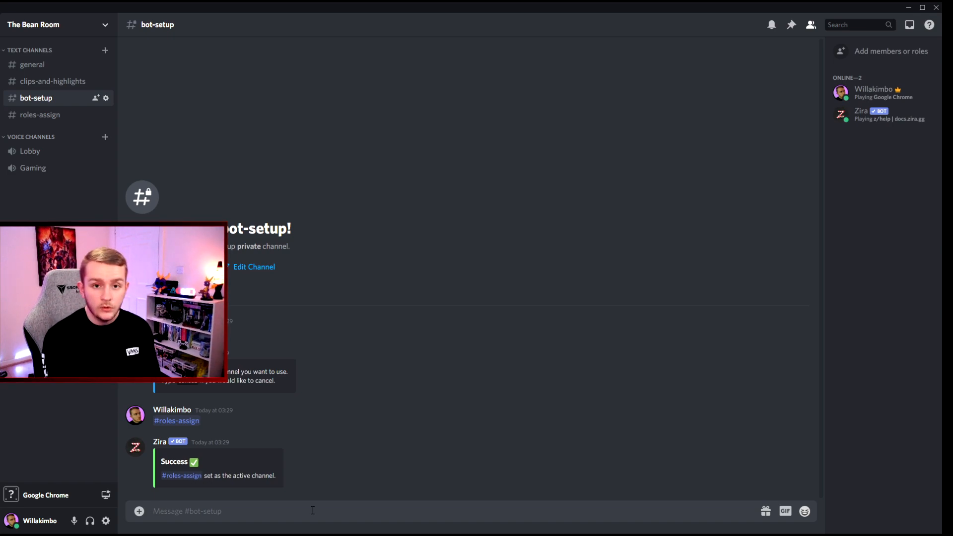
Send z/message and write the Toast line with a bread emoji from the picker
type("z/")
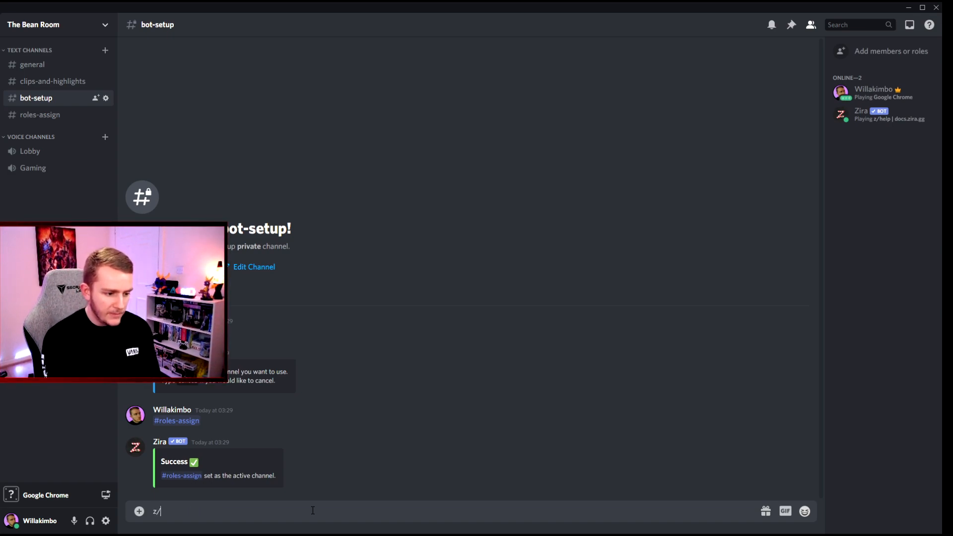
type("mess")
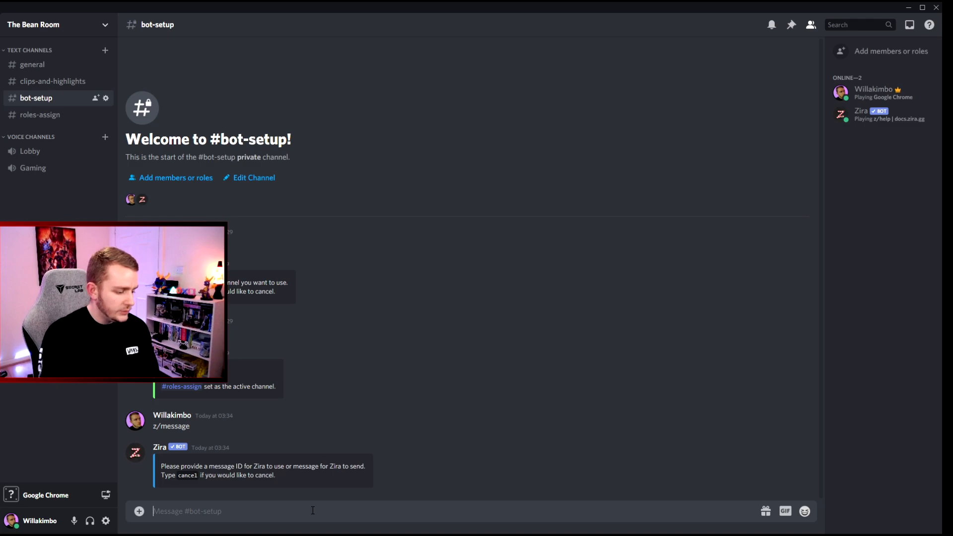
type("T")
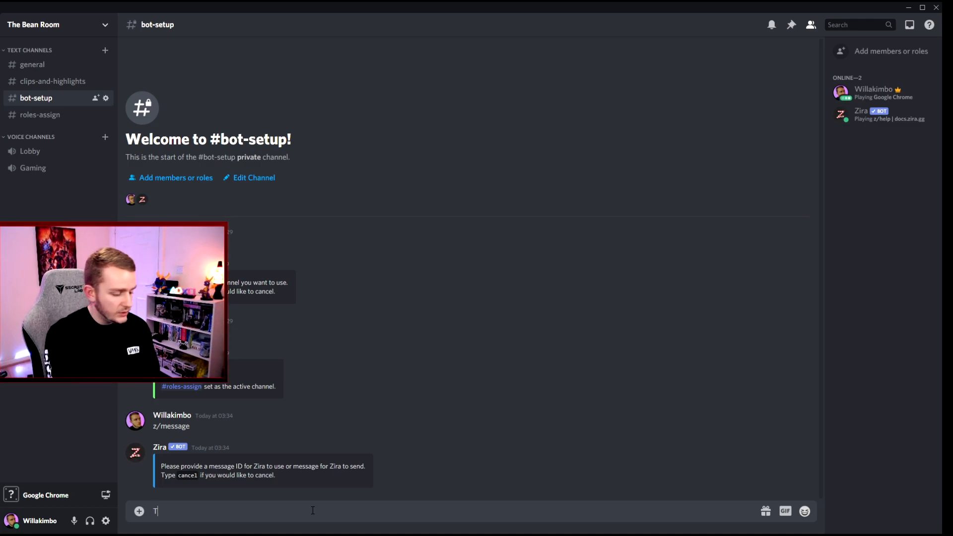
type("Toast -")
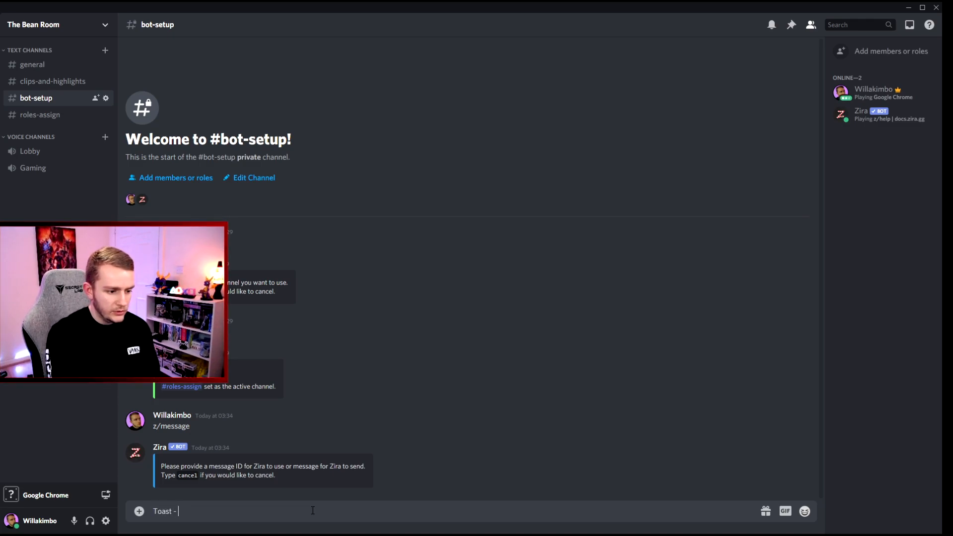
left_click(803, 511)
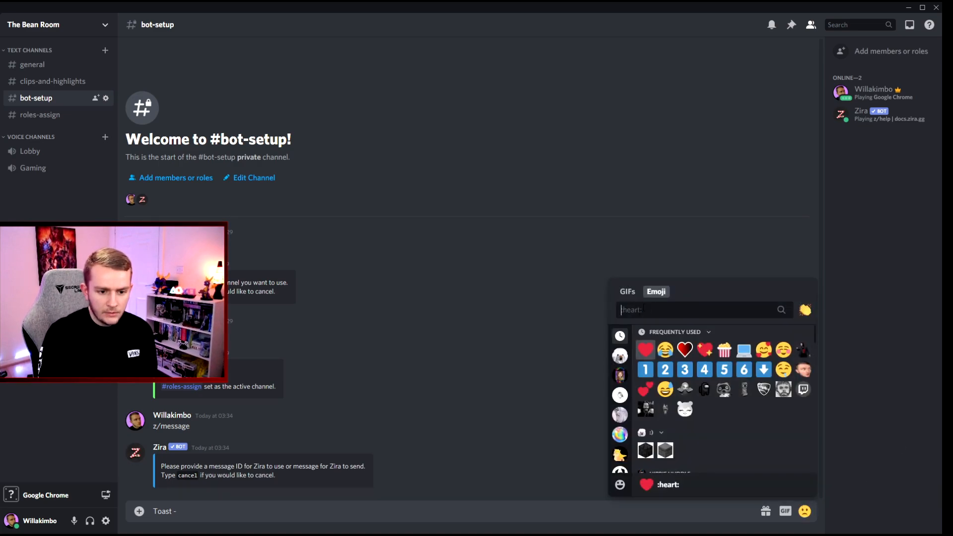
type("bre")
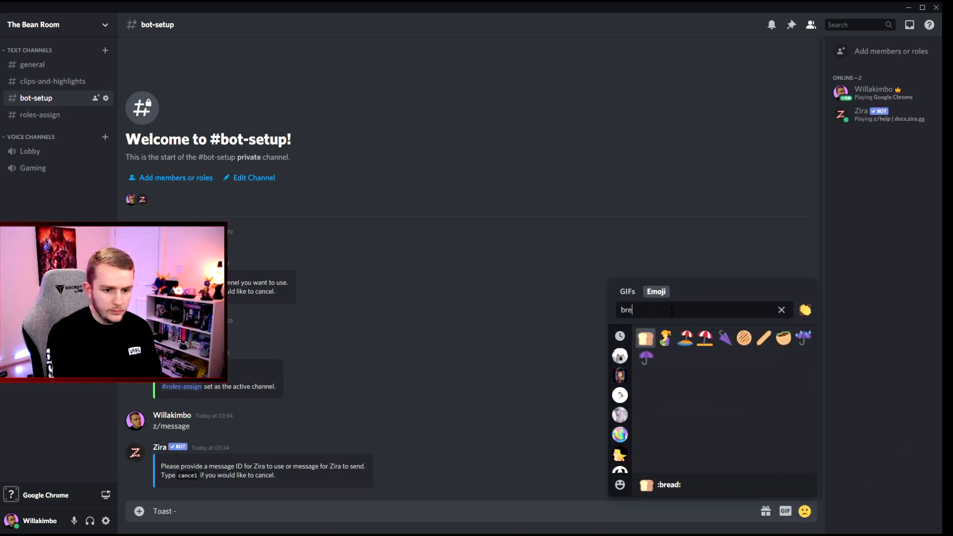
left_click(645, 338)
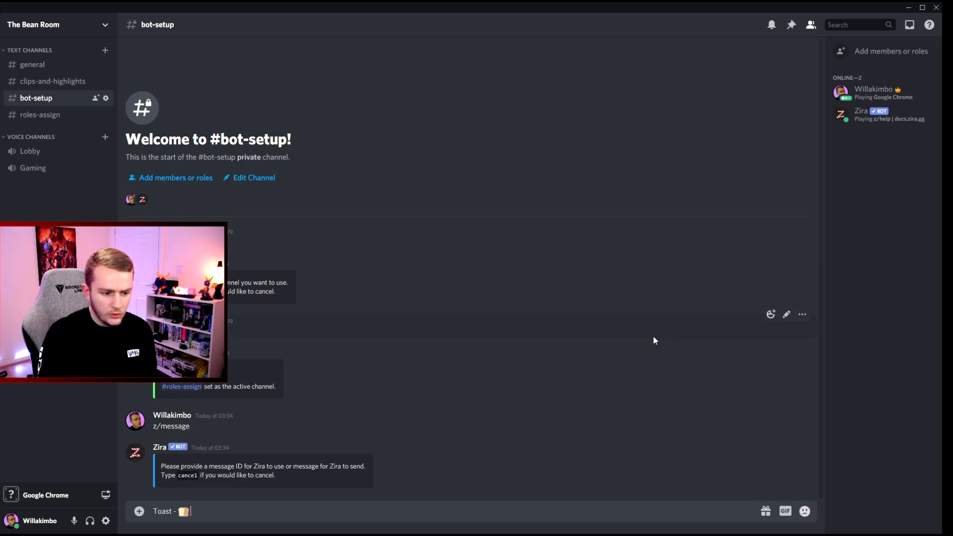
mouse_move(278, 503)
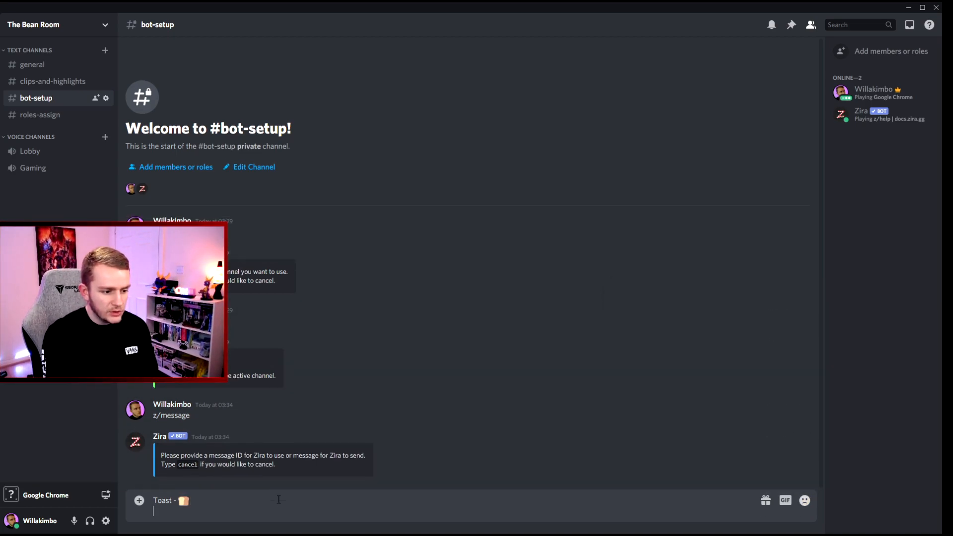
Add the Apple line with a red apple emoji and the Lemon line with a lemon emoji
type("Apple")
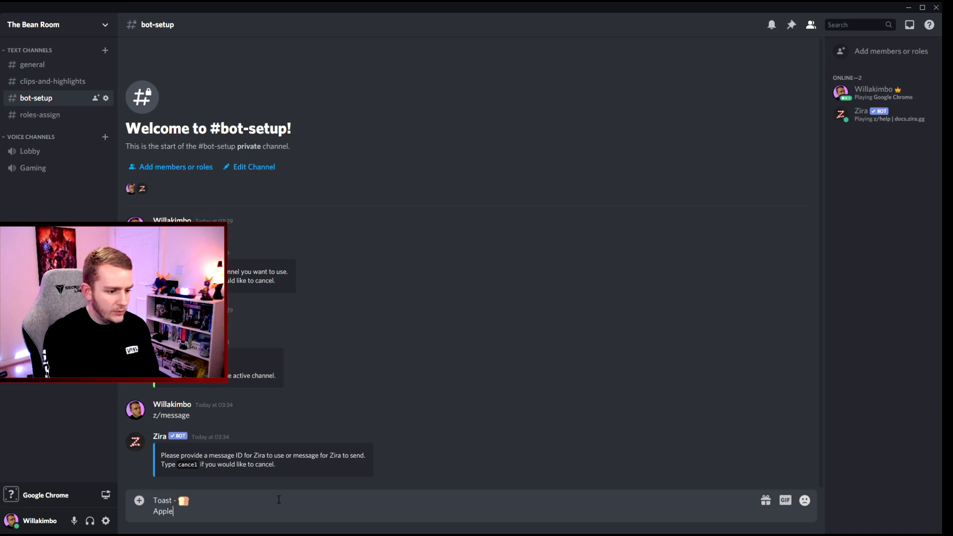
type("-")
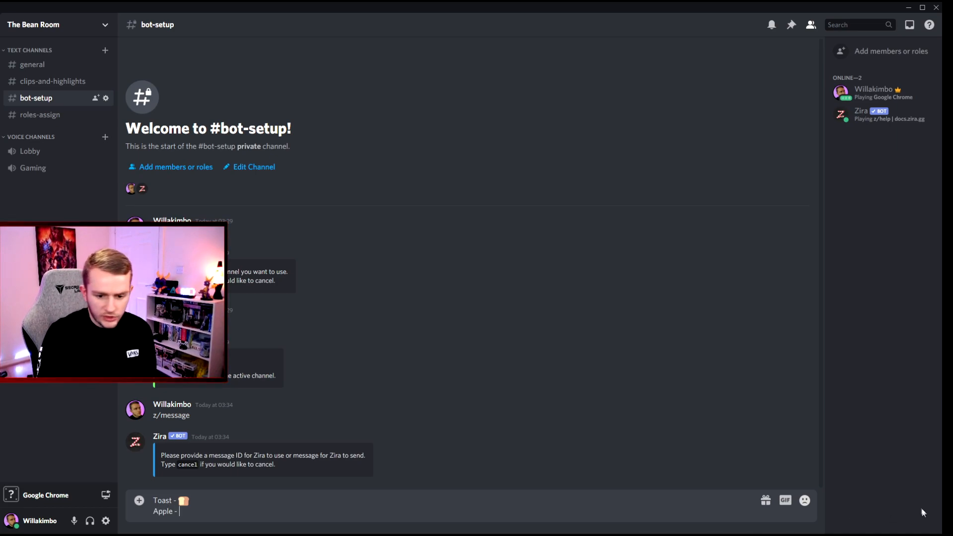
left_click(803, 500)
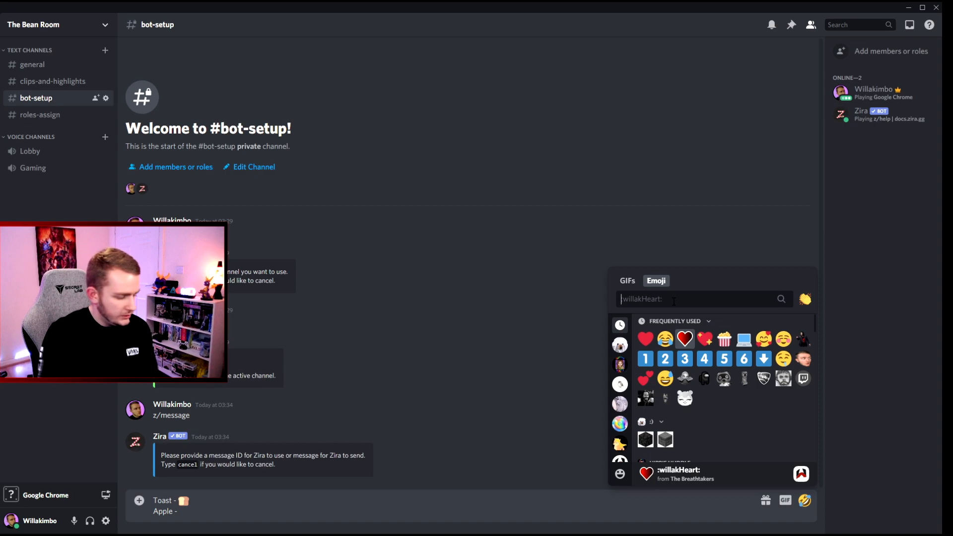
type("appl")
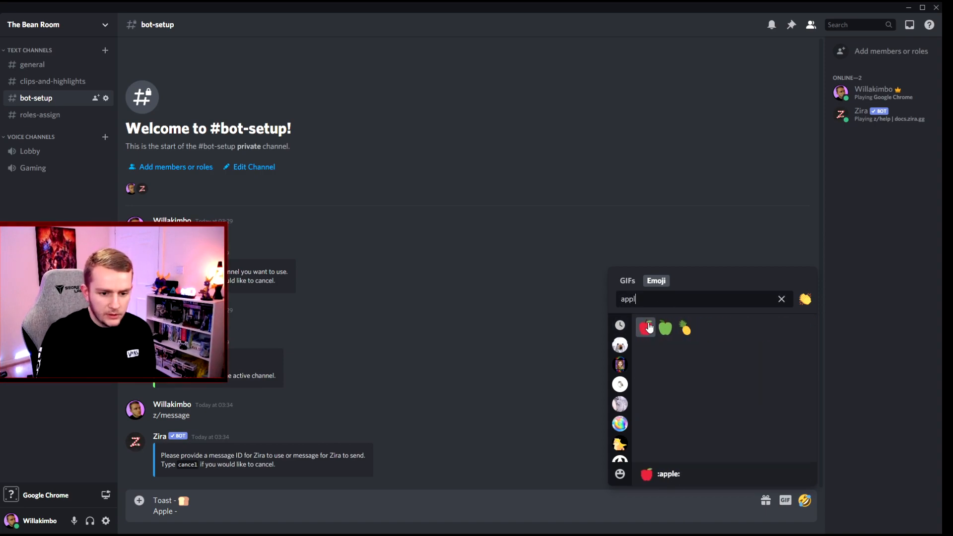
left_click(645, 328)
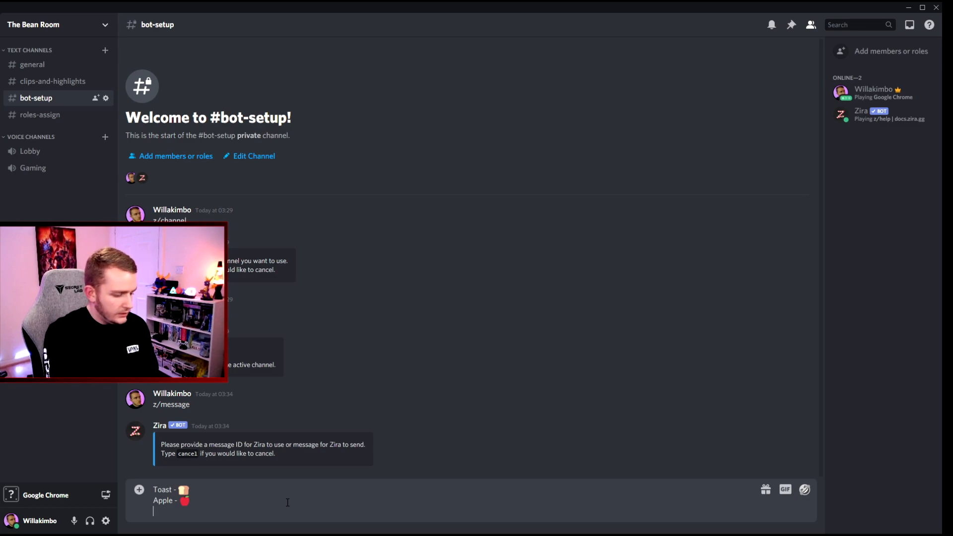
type("Lemon -")
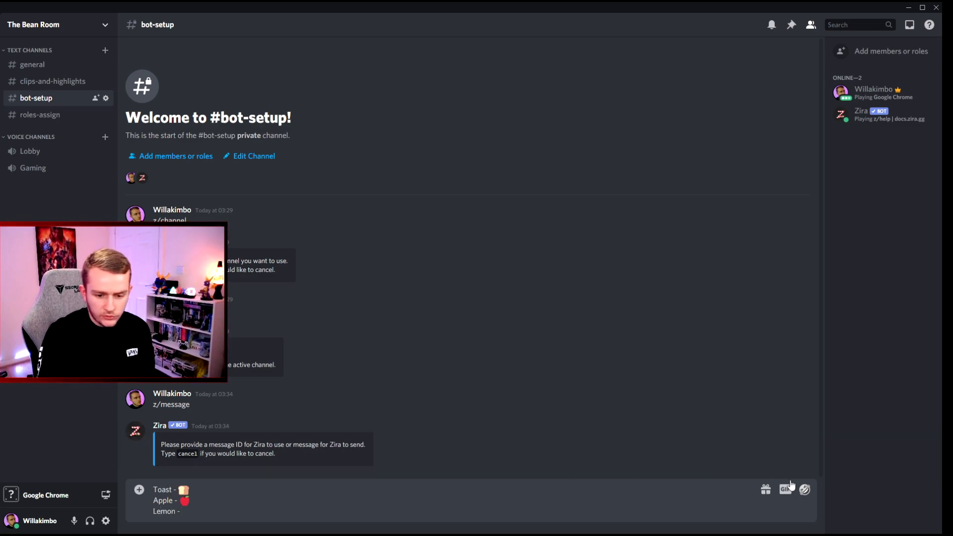
left_click(804, 489)
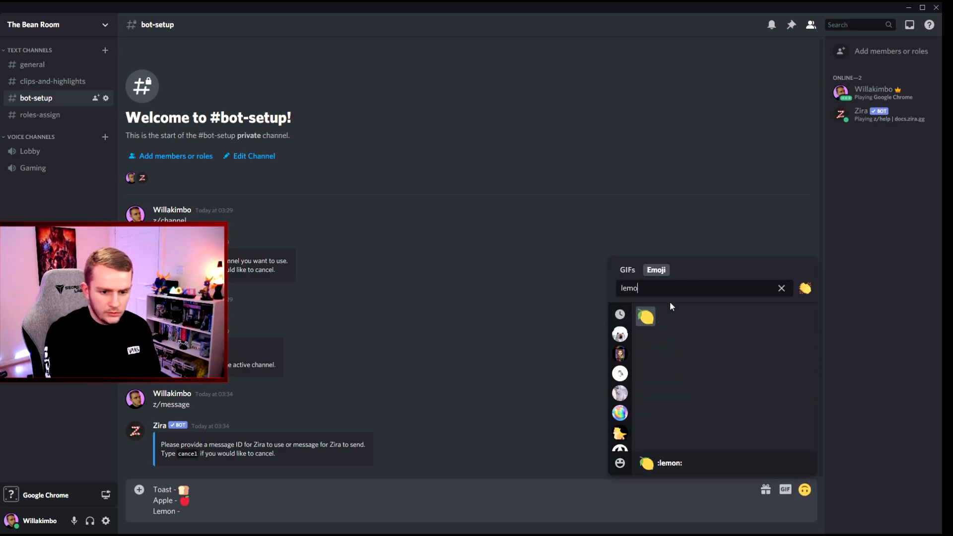
left_click(645, 317)
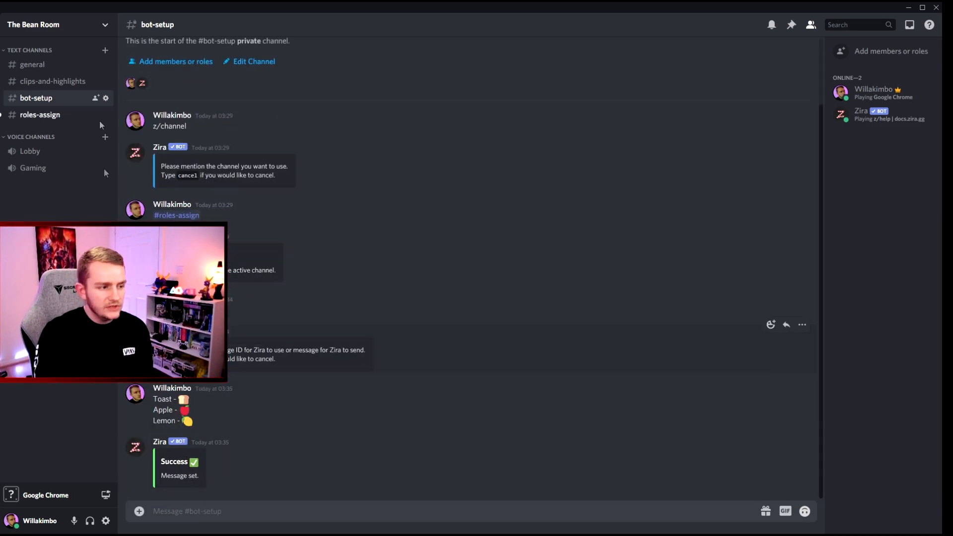
View the posted list in roles-assign, then return to the bot-setup channel
left_click(40, 114)
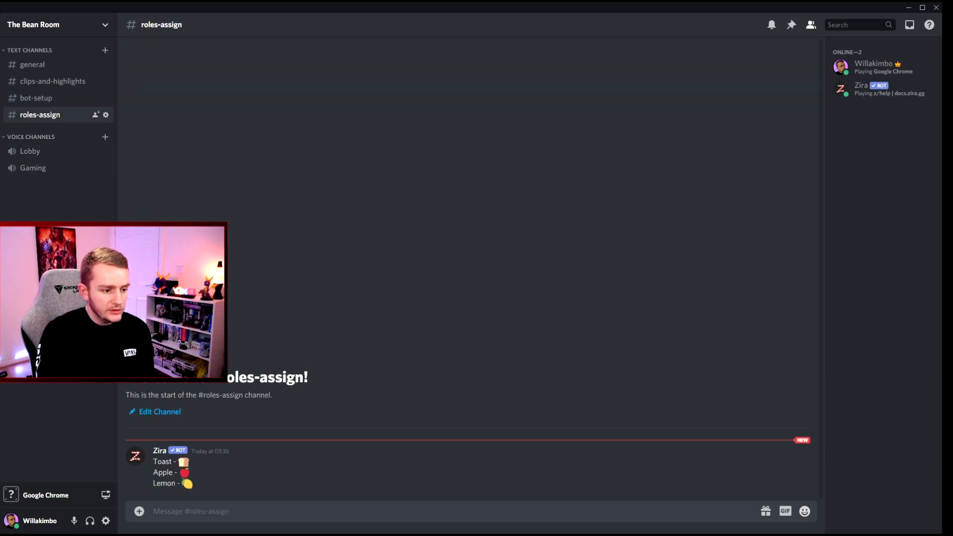
mouse_move(188, 489)
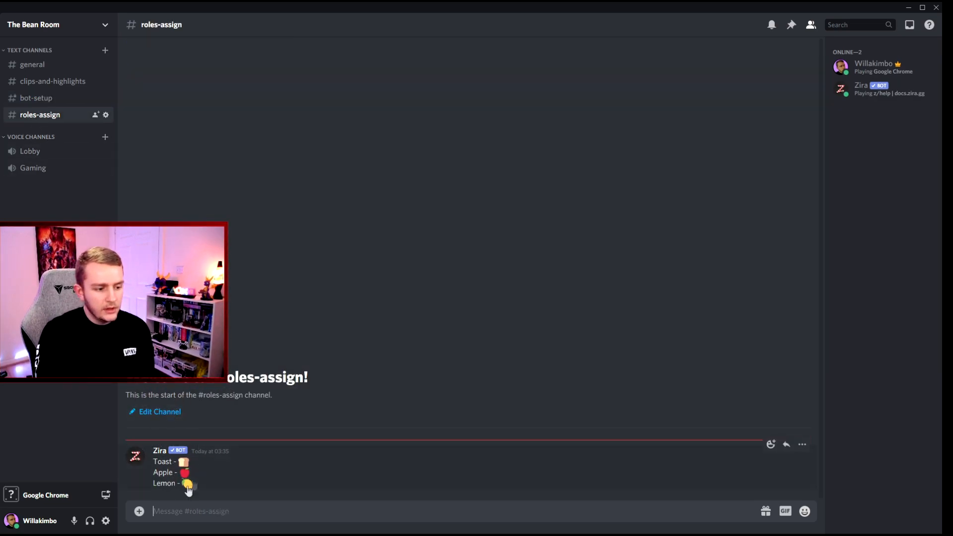
mouse_move(204, 466)
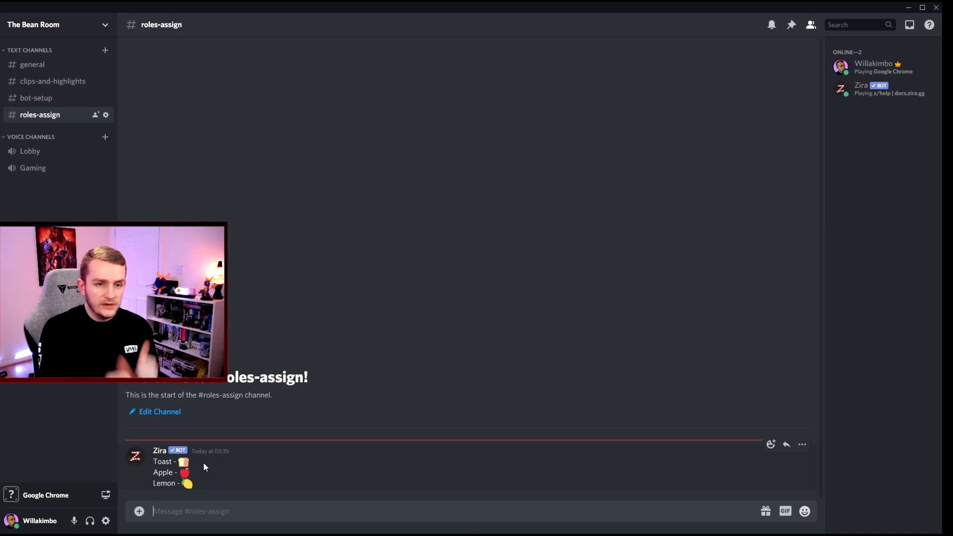
left_click(36, 98)
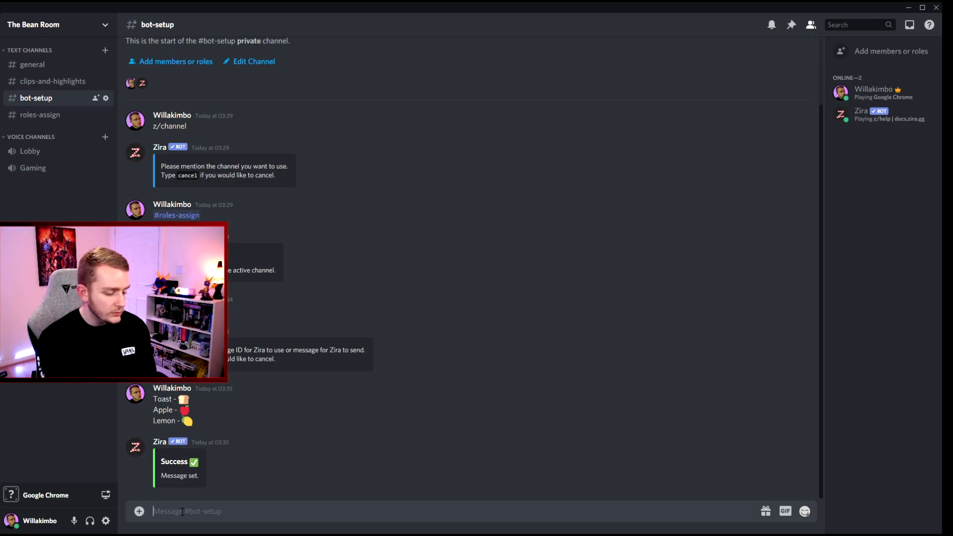
type("z/a")
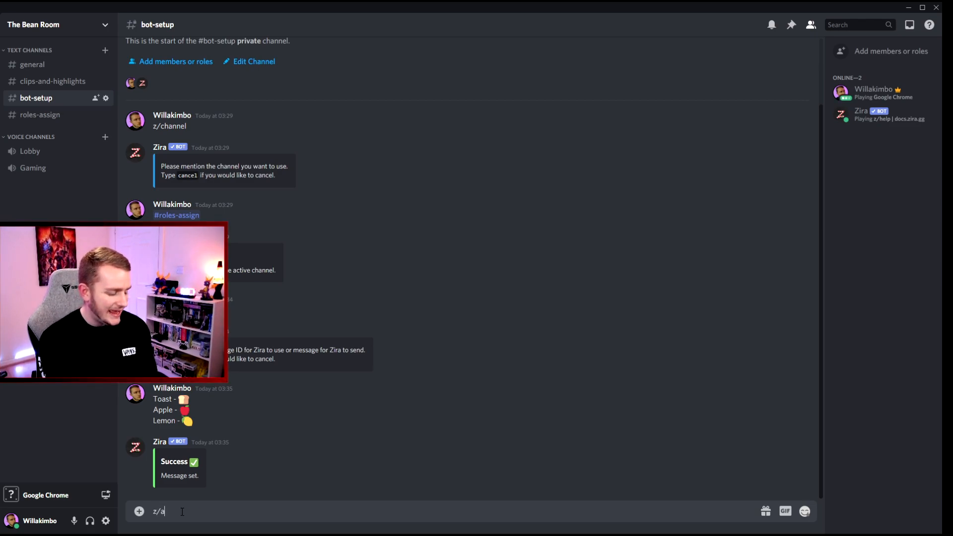
type("dd")
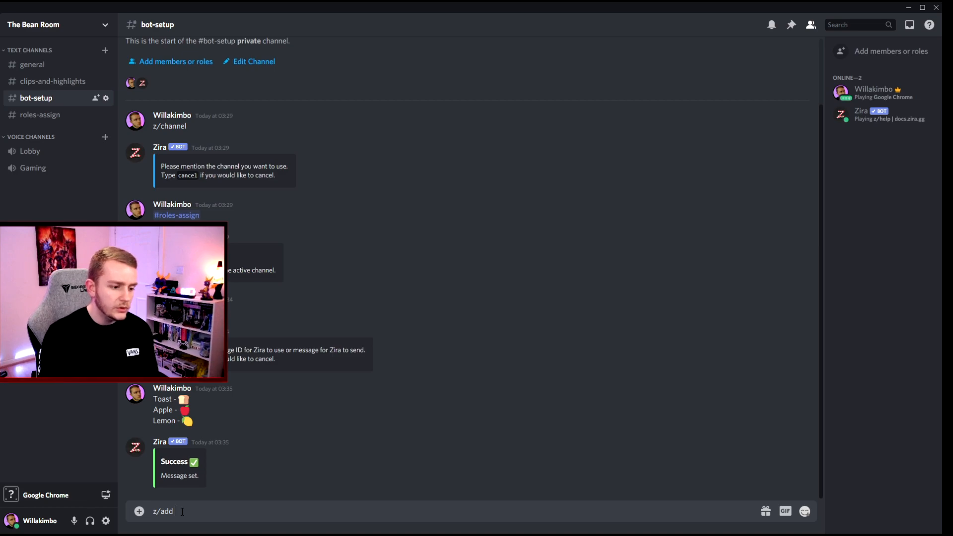
left_click(804, 511)
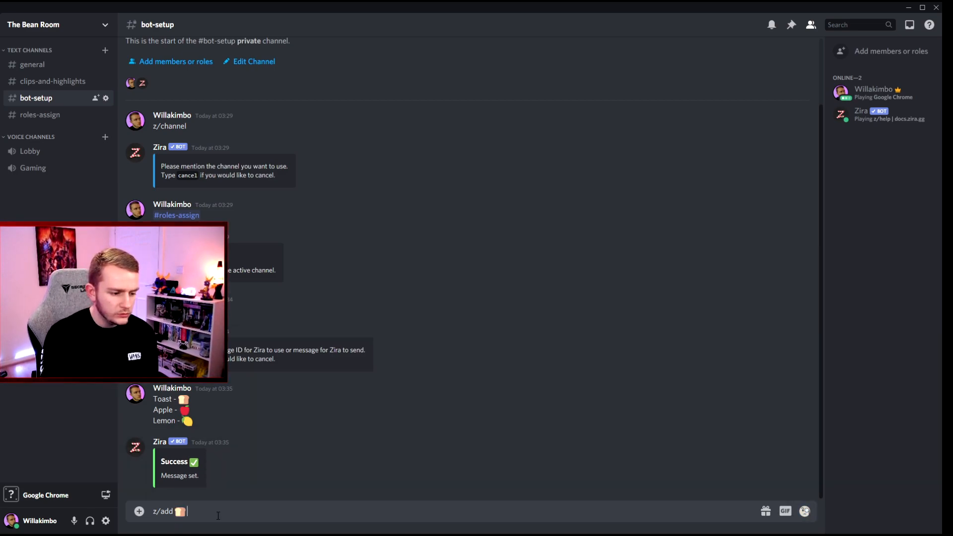
type("@")
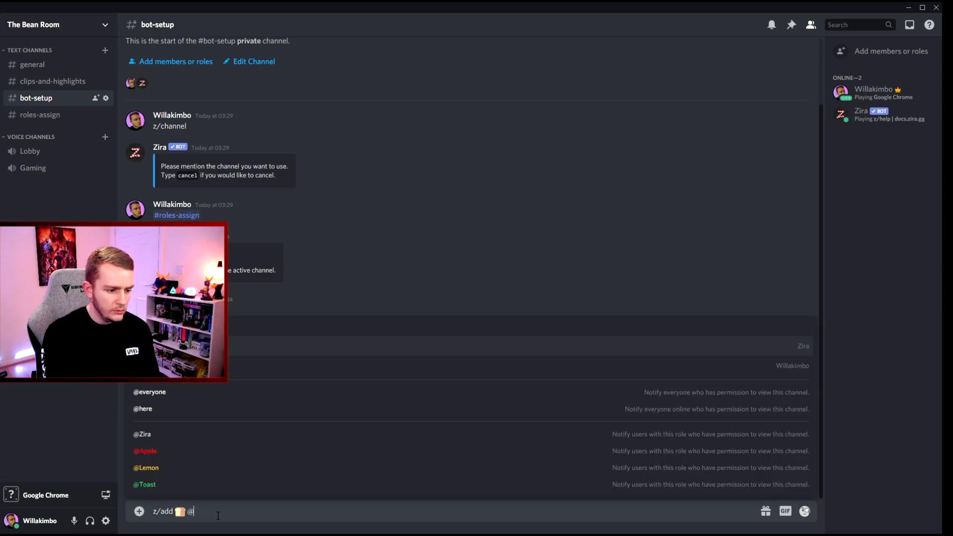
type("t")
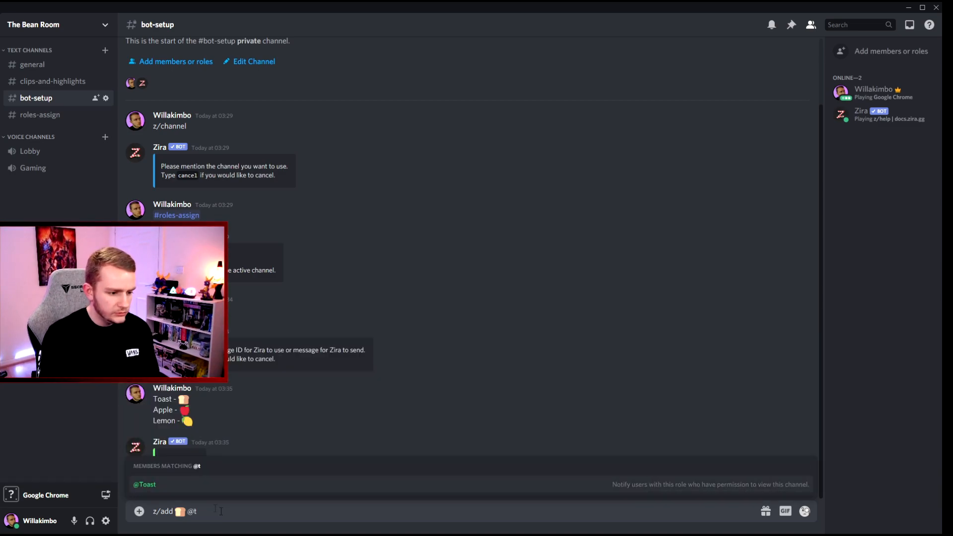
key("Return")
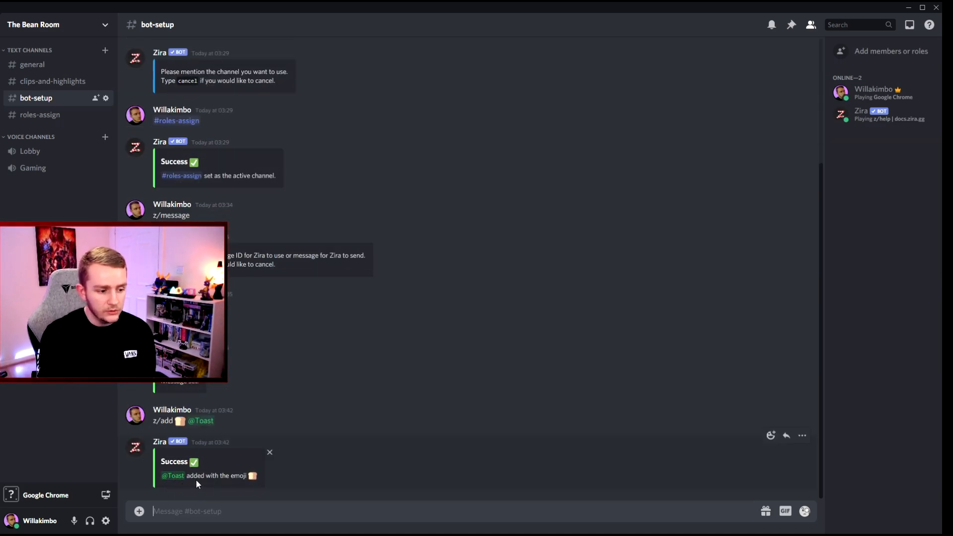
mouse_move(255, 484)
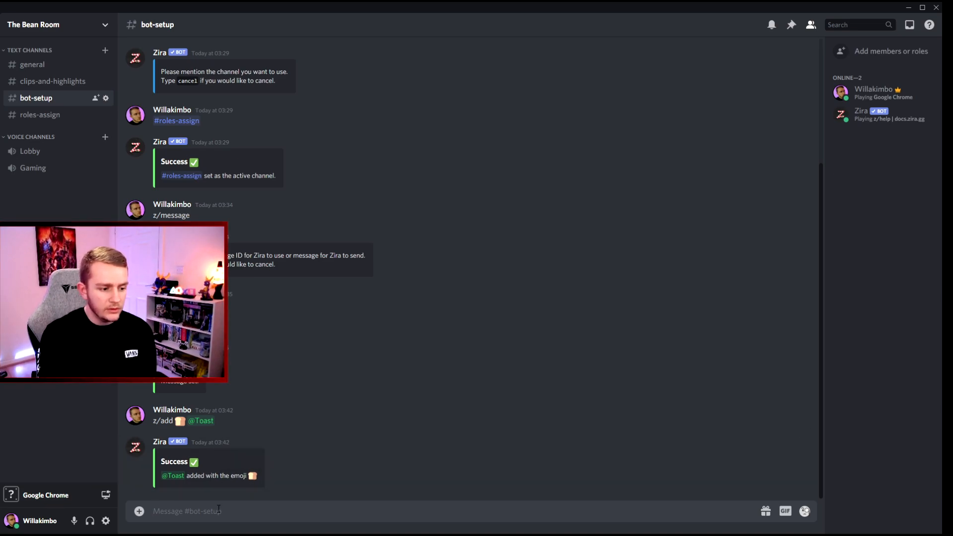
left_click(40, 114)
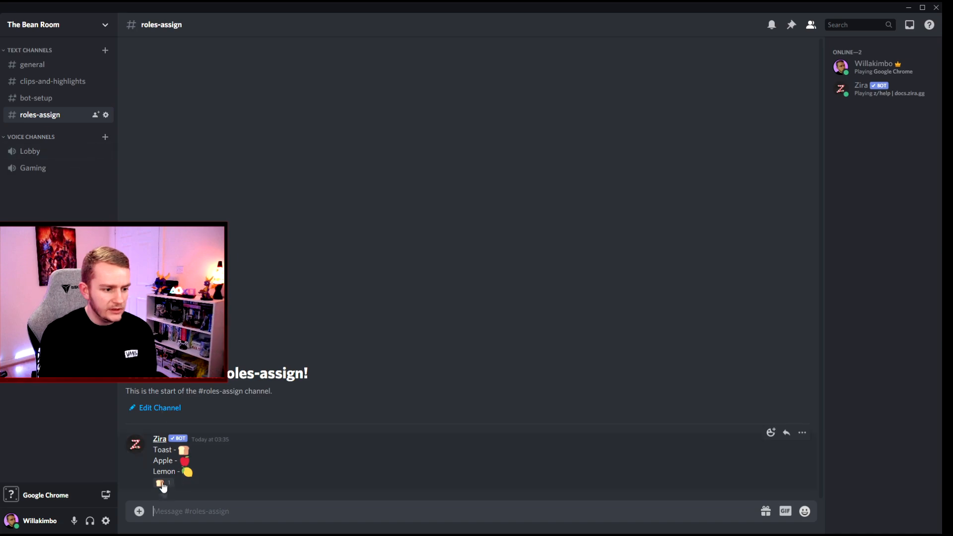
mouse_move(159, 484)
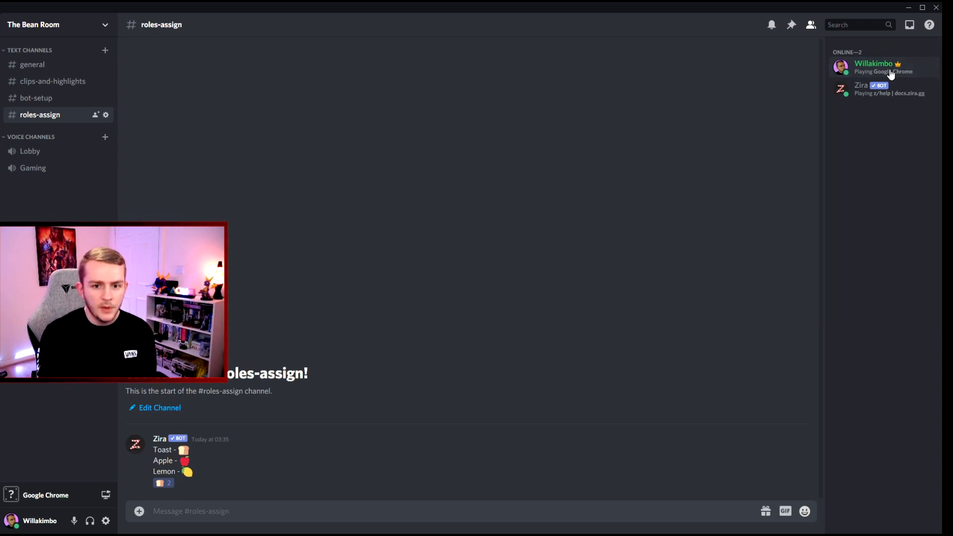
mouse_move(53, 98)
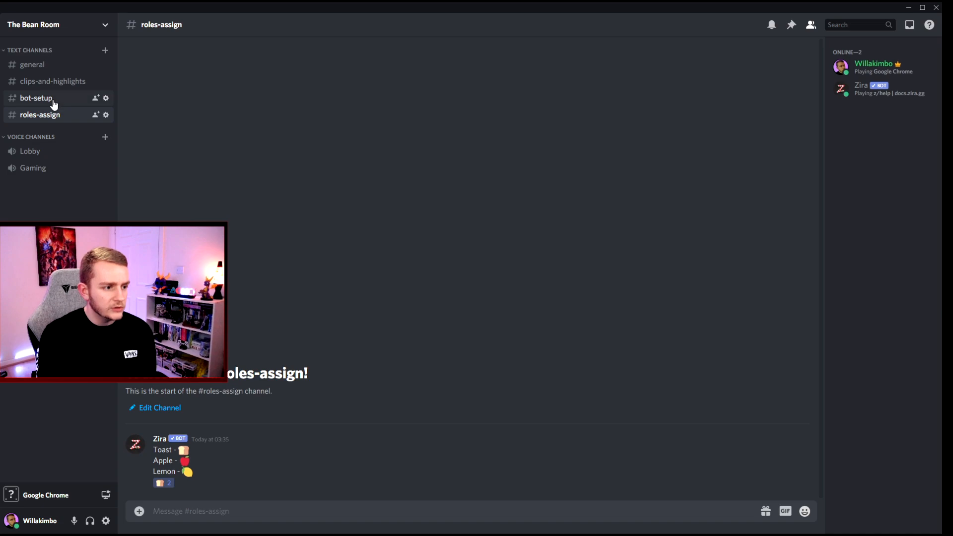
left_click(36, 97)
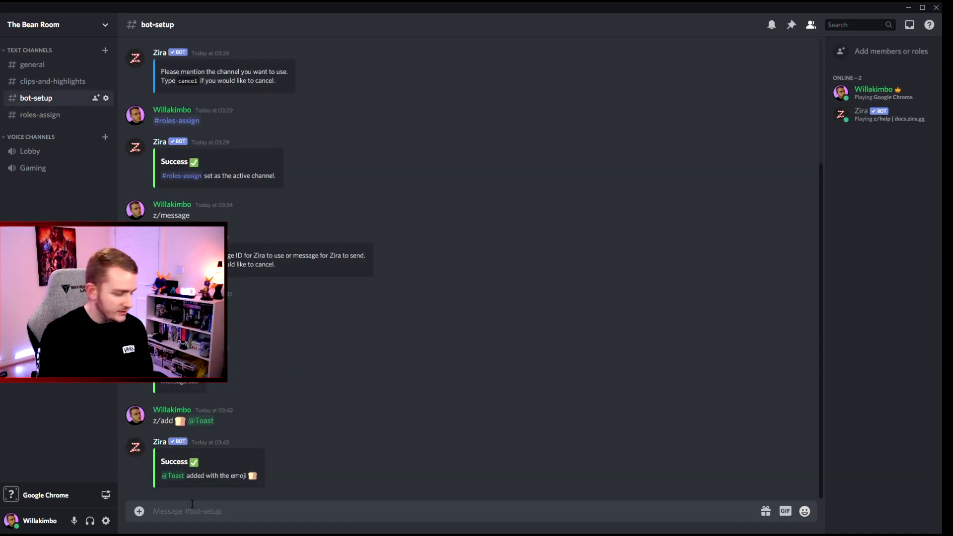
type("z/a")
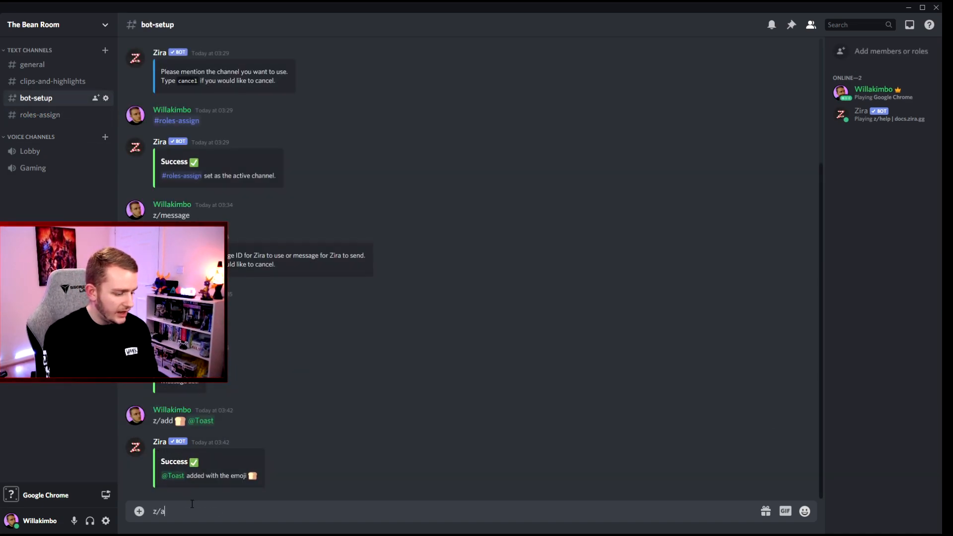
type("dd")
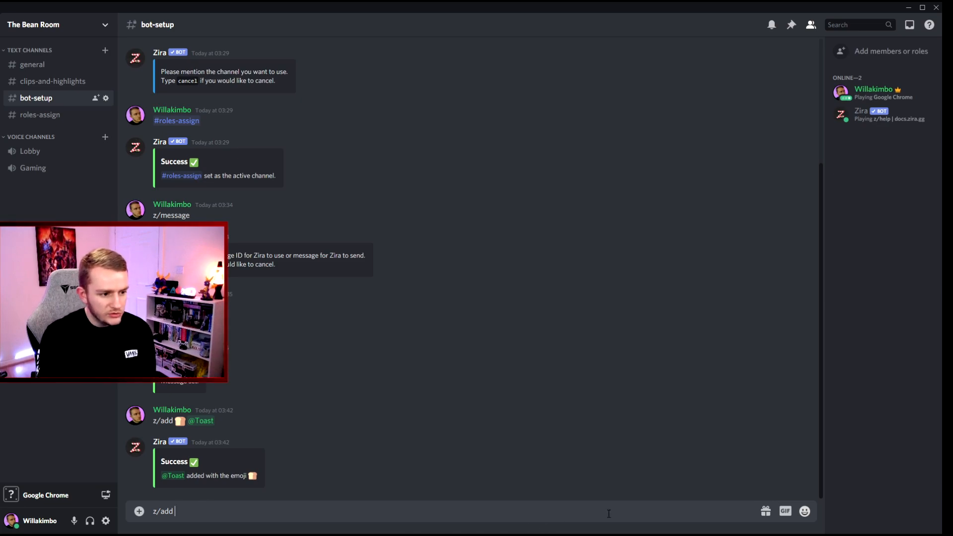
left_click(803, 510)
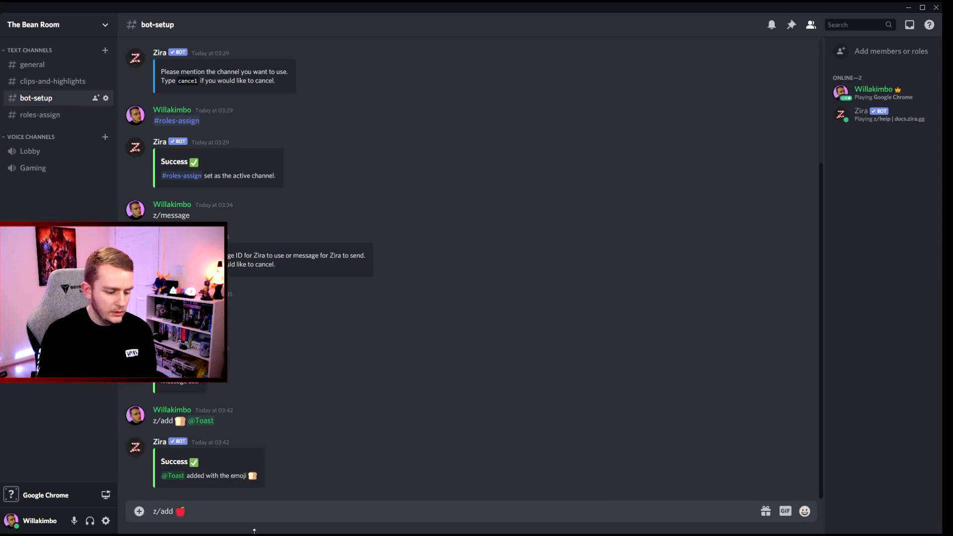
type("@")
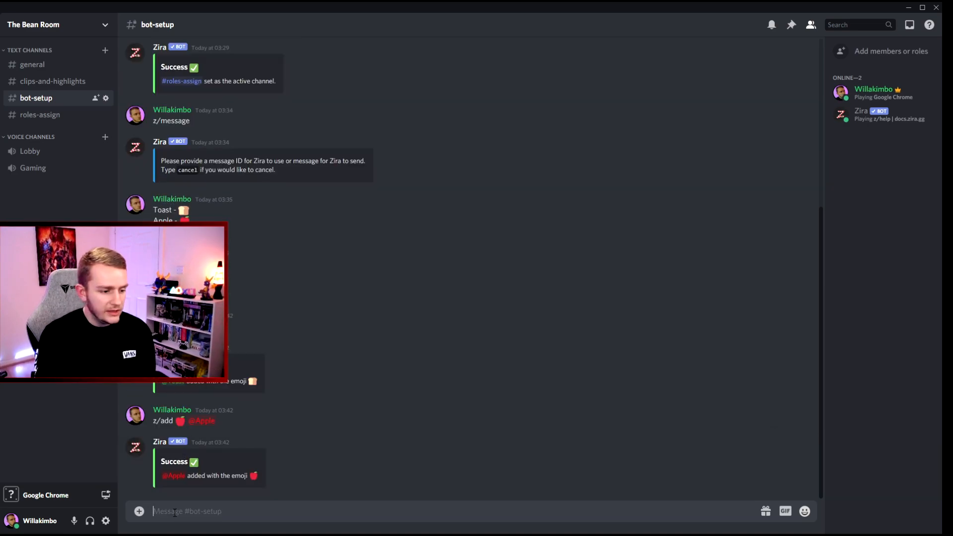
type("z")
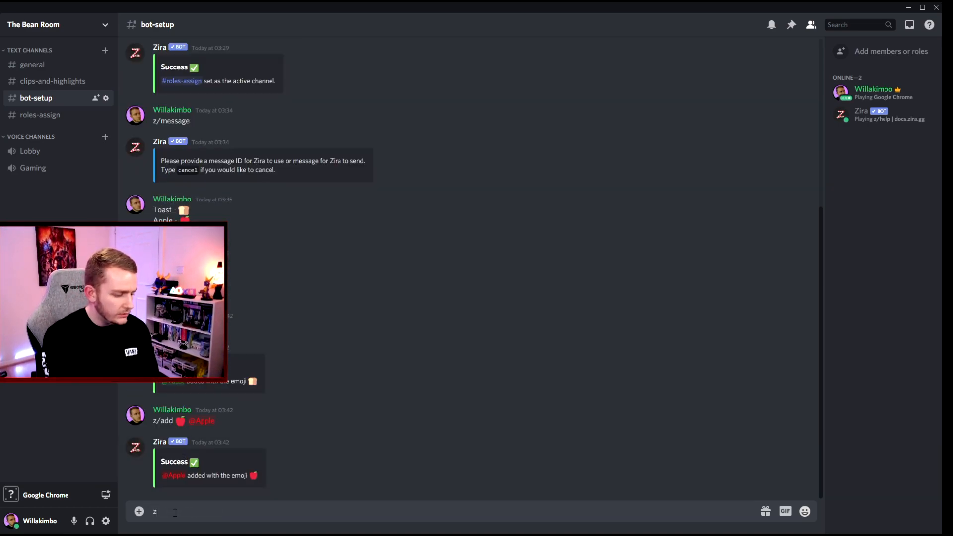
type("/add")
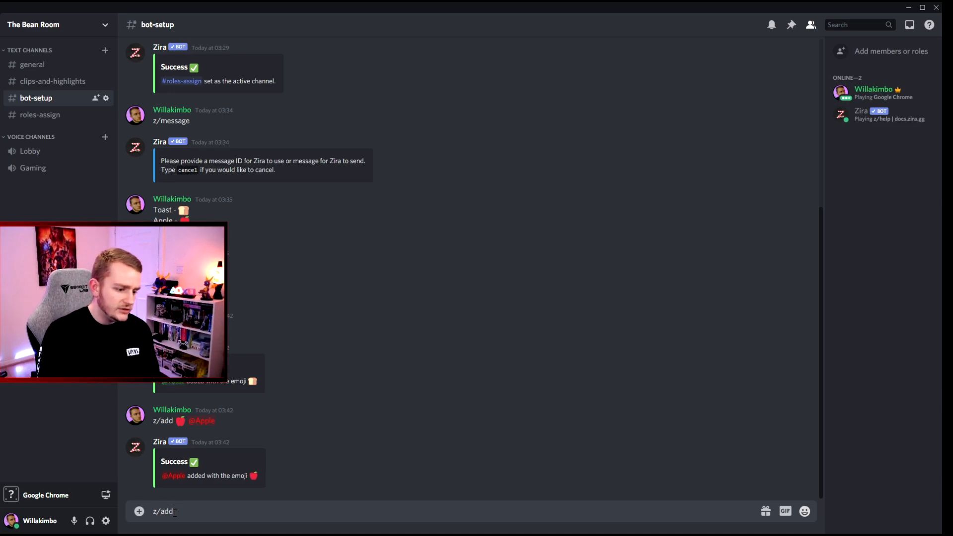
left_click(803, 510)
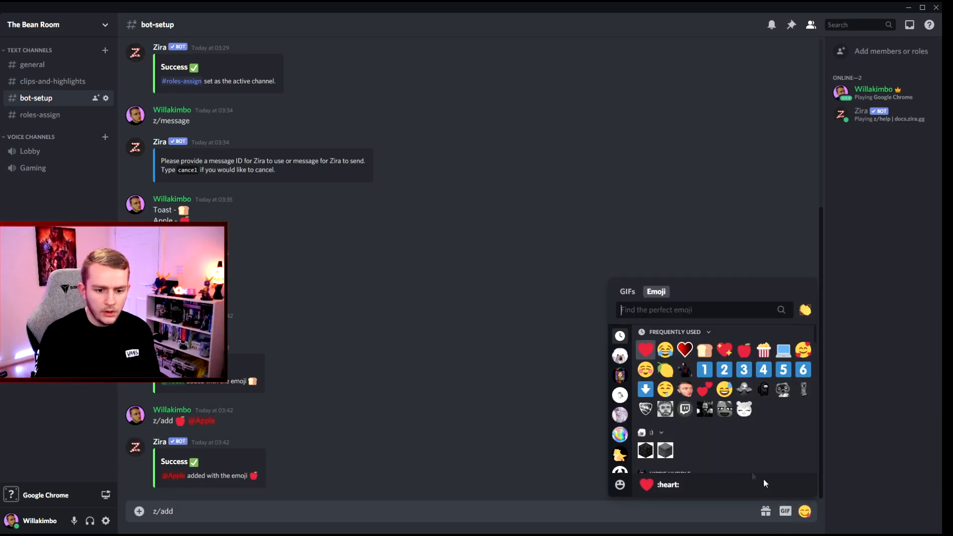
type("lem")
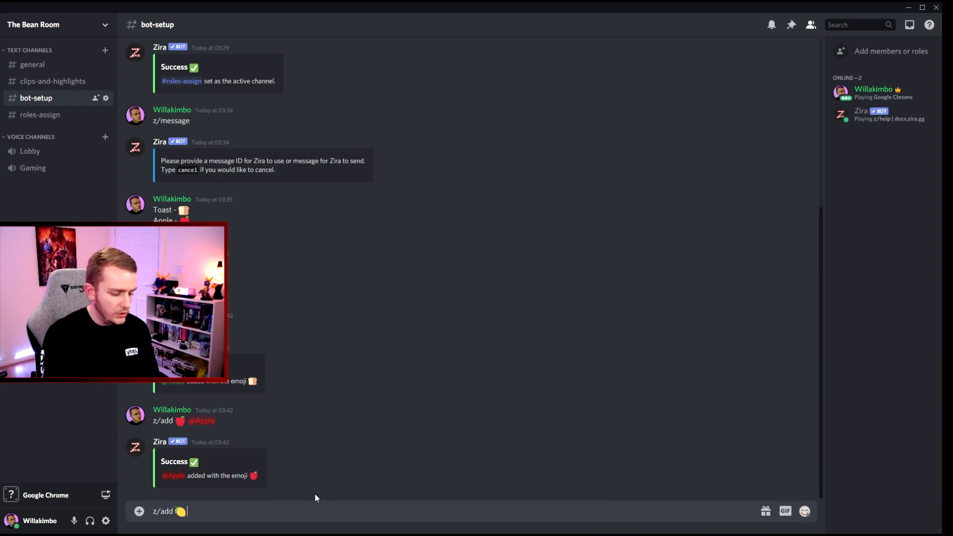
type("@Lemon")
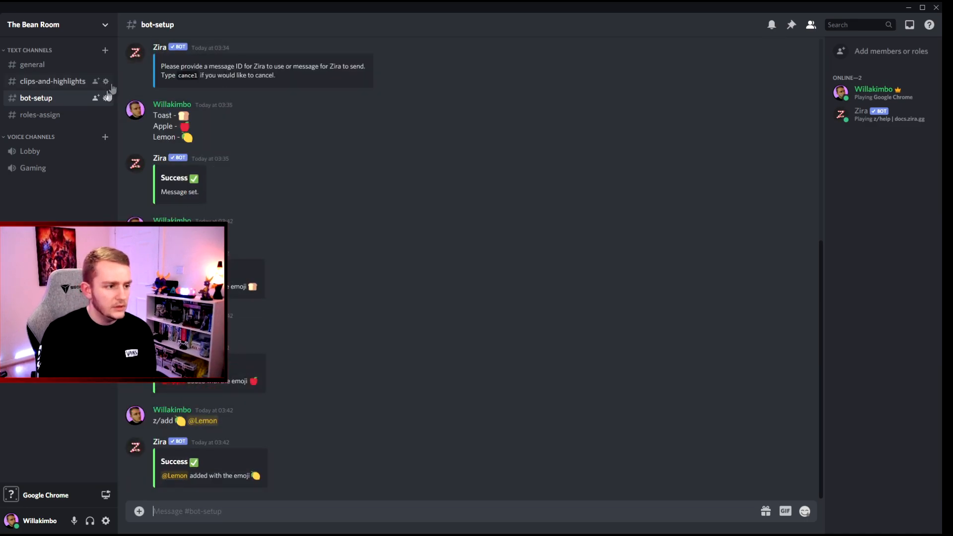
mouse_move(40, 114)
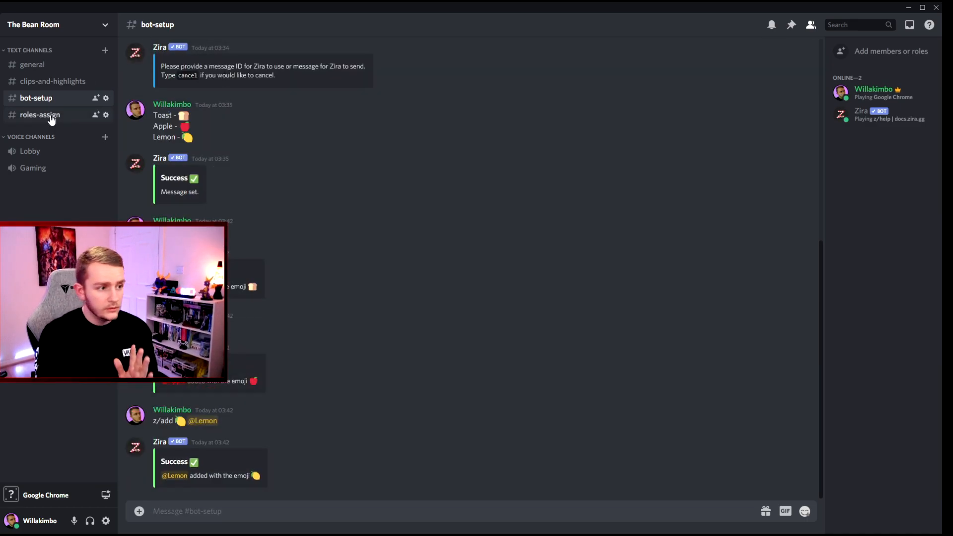
left_click(40, 114)
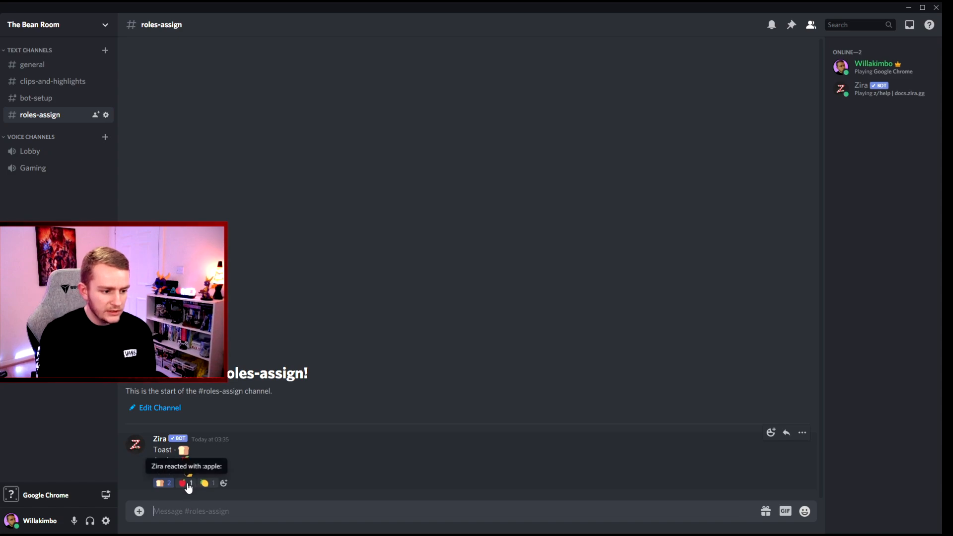
left_click(205, 482)
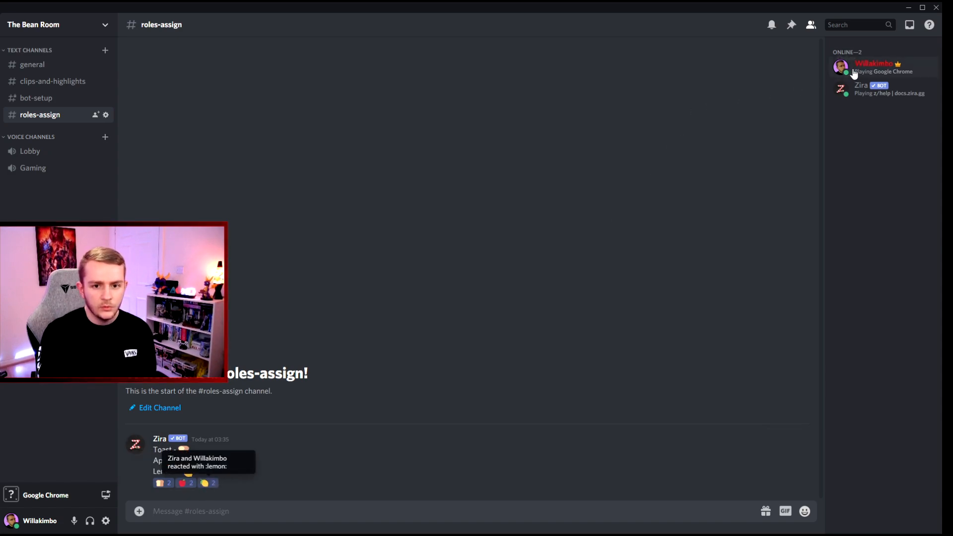
left_click(874, 63)
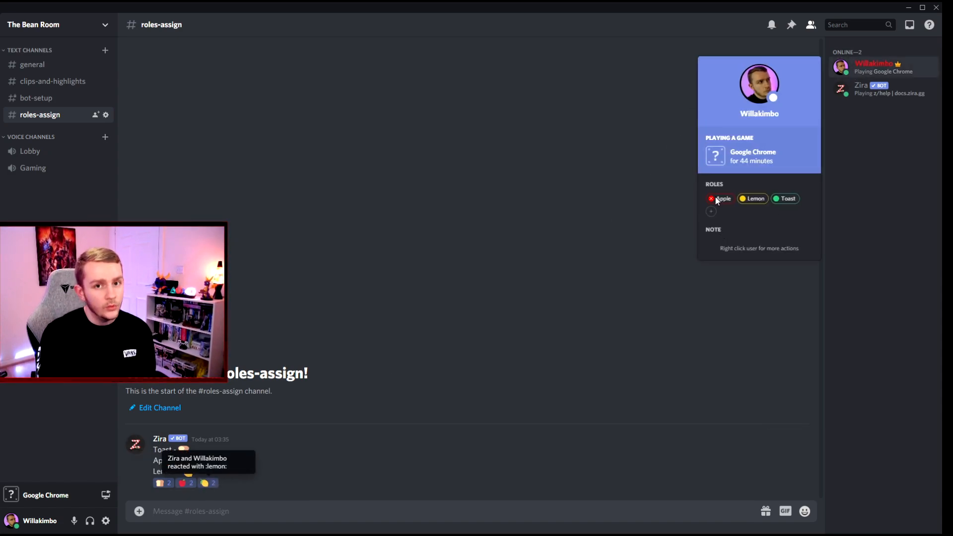
mouse_move(893, 236)
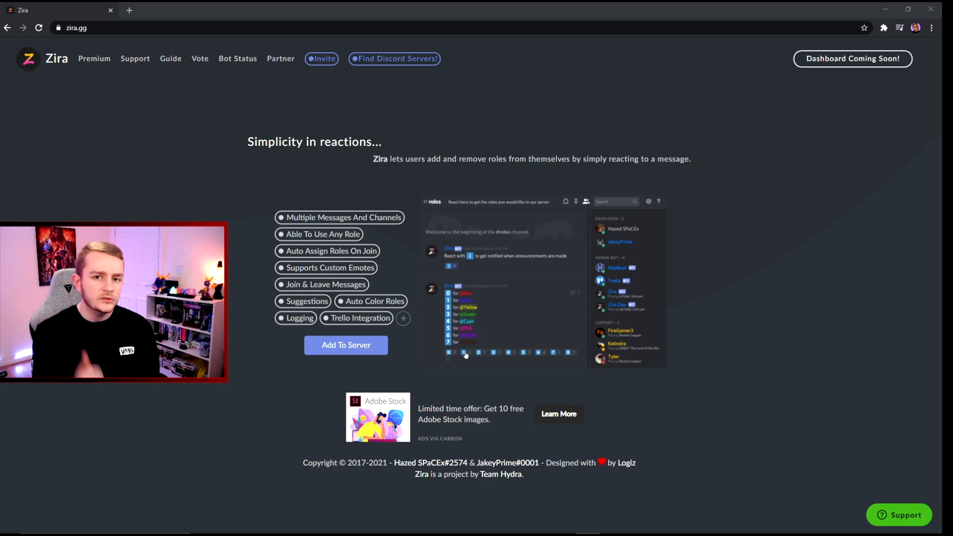
mouse_move(622, 229)
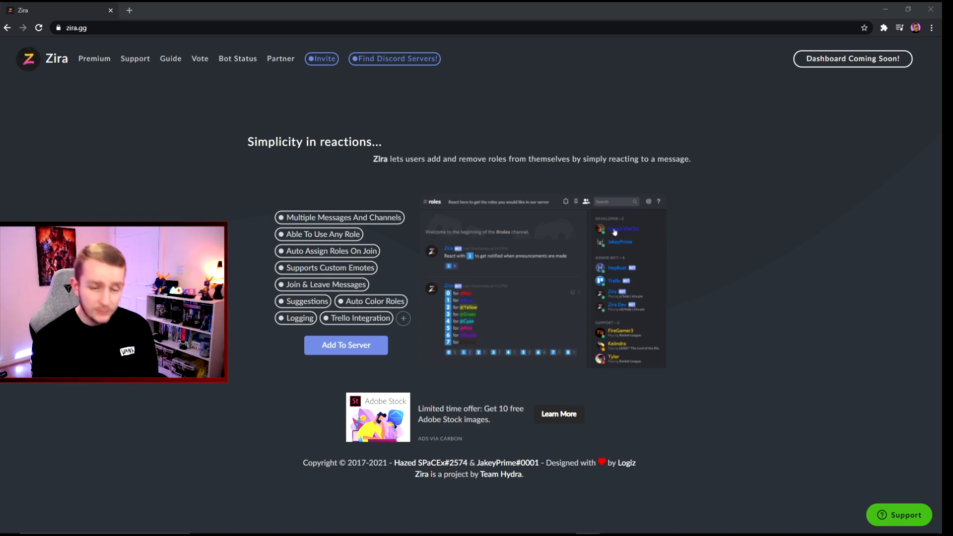
View the zira.gg homepage's reaction-roles overview in Chrome
left_click(620, 229)
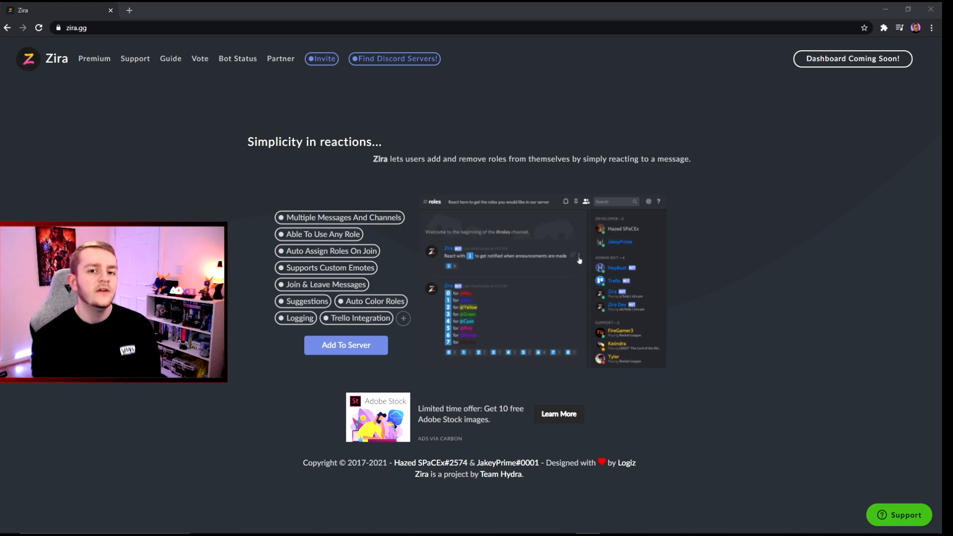
left_click(622, 229)
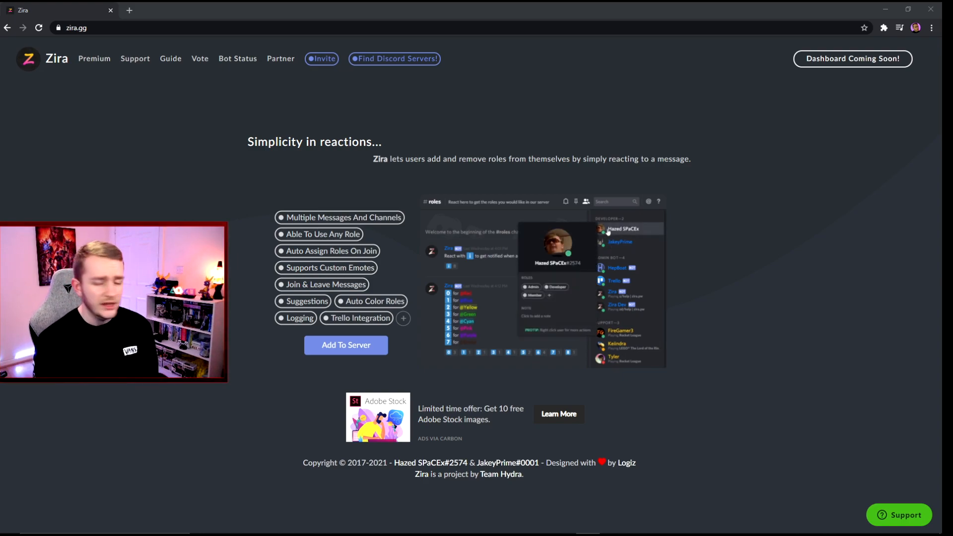